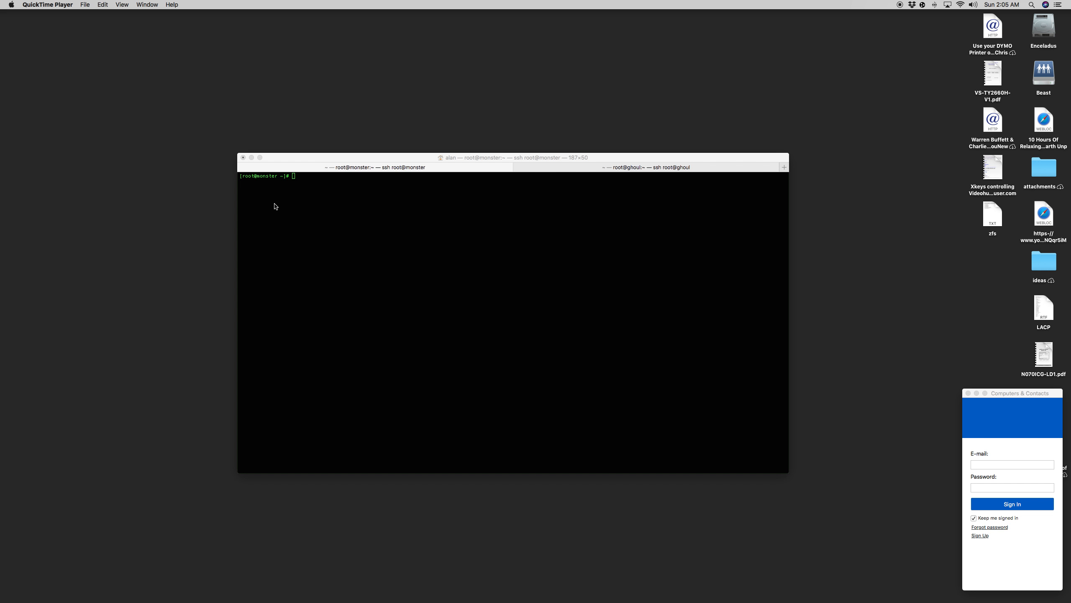
Step: Run fdisk -l | grep dev in the ghoul ssh tab to list its disk partitions
{"action": "left_click", "coordinate": [645, 167]}
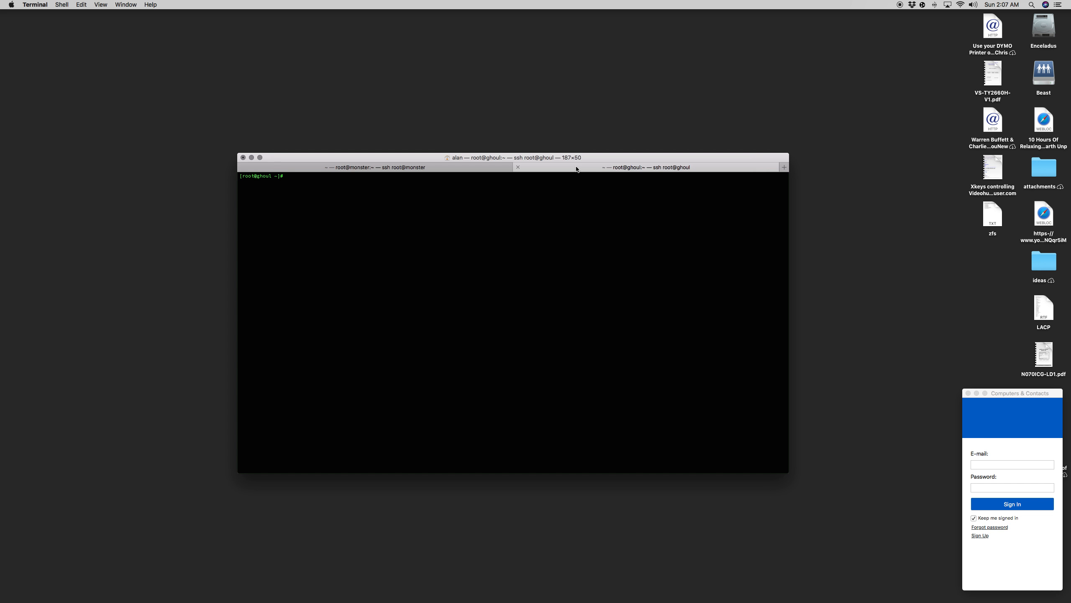
{"action": "type", "text": "r"}
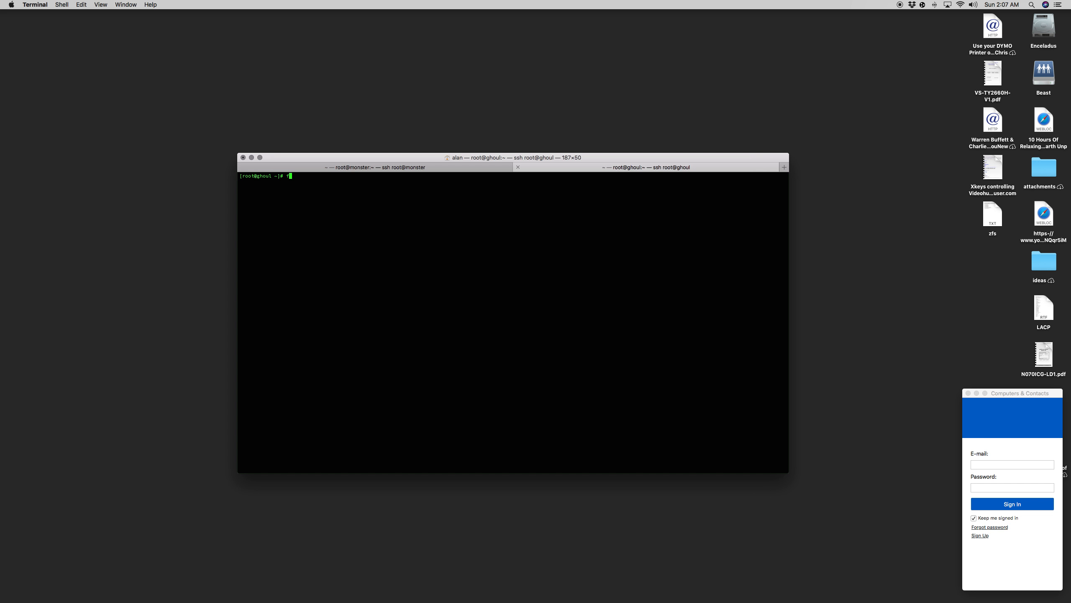
{"action": "type", "text": "disk -l | grep dev"}
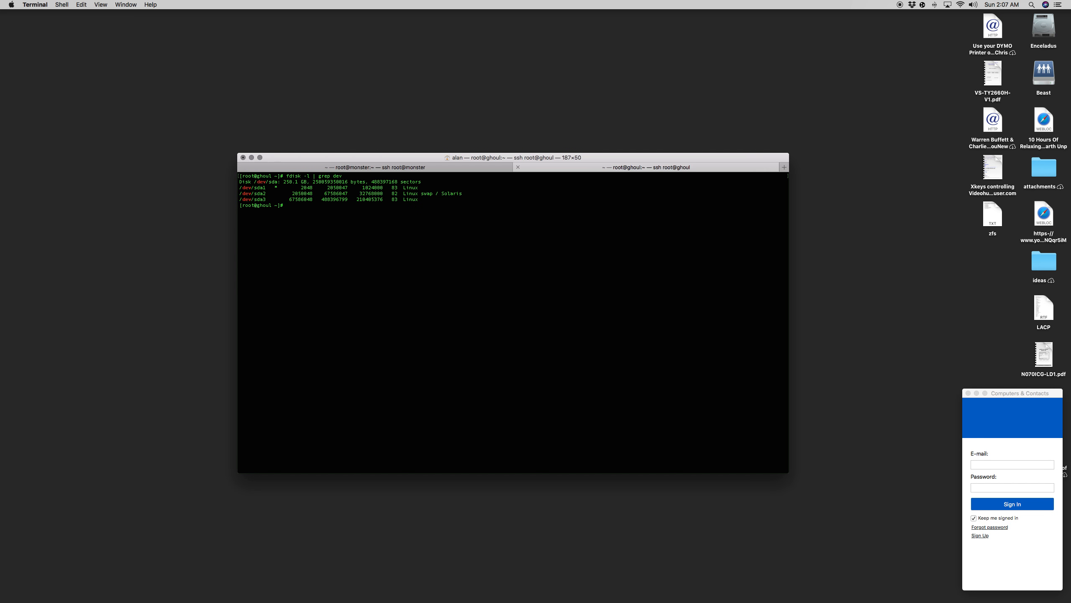
{"action": "type", "text": "sv"}
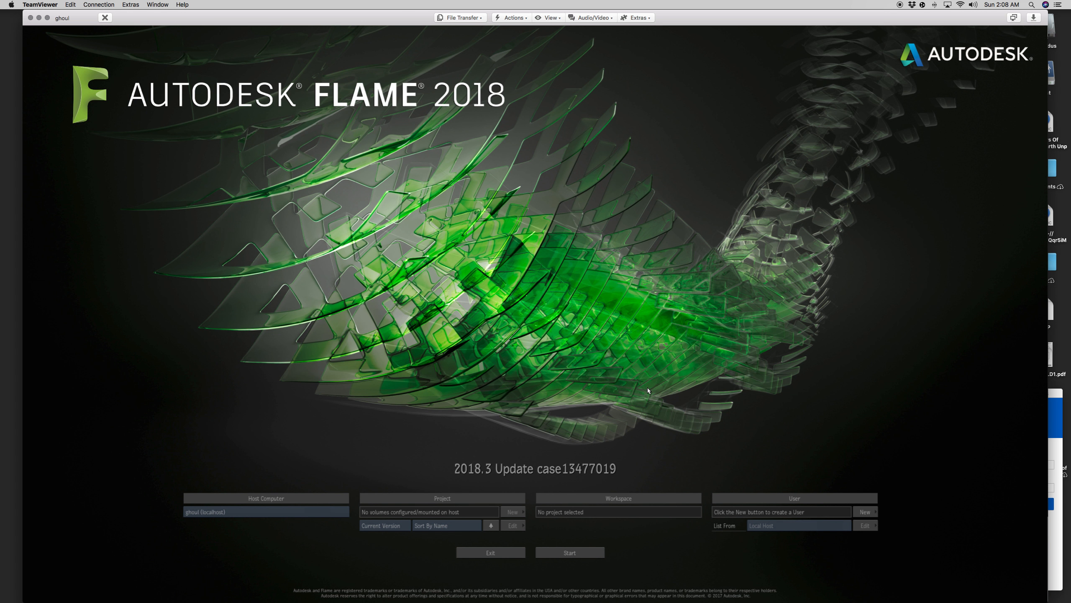
Step: Choose monster from the Host Computer list in place of the local ghoul
{"action": "left_click", "coordinate": [267, 511]}
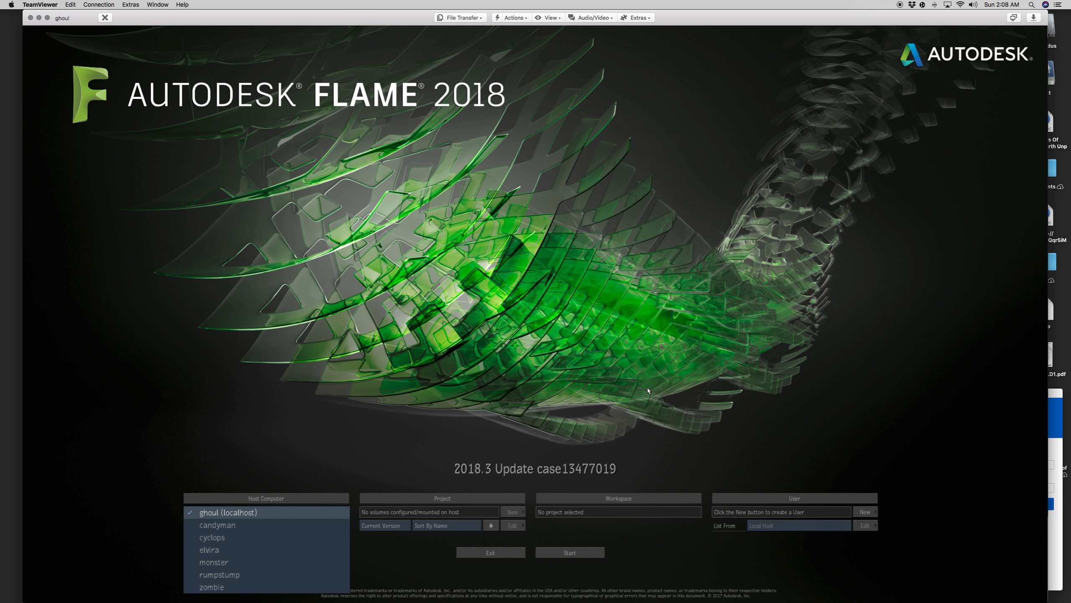
{"action": "left_click", "coordinate": [214, 561]}
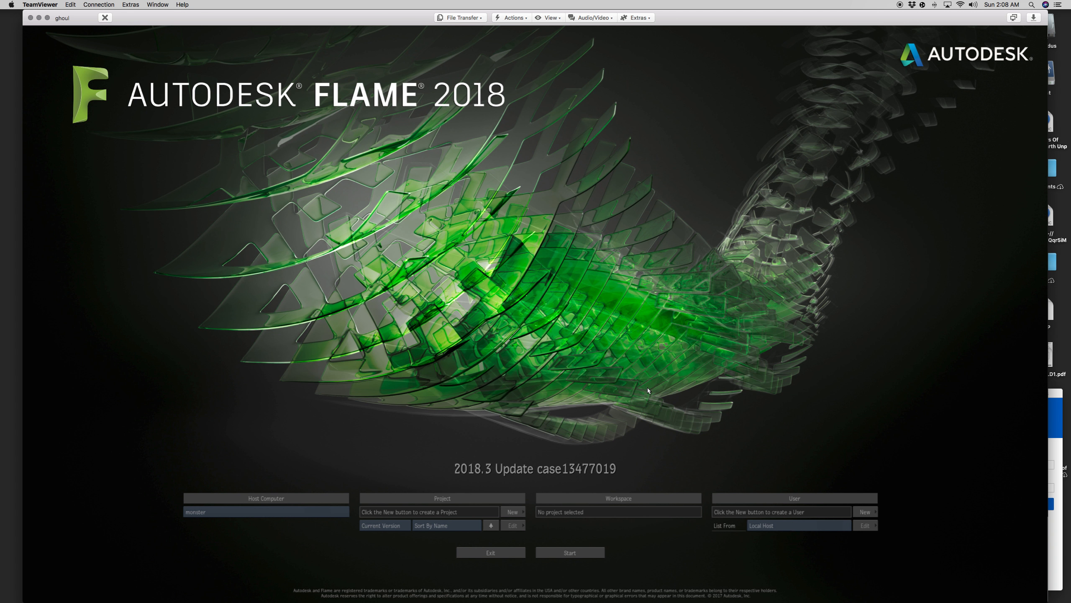
Step: Create project test1 on Monster with the flamers group after checking resolutions
{"action": "left_click", "coordinate": [512, 511]}
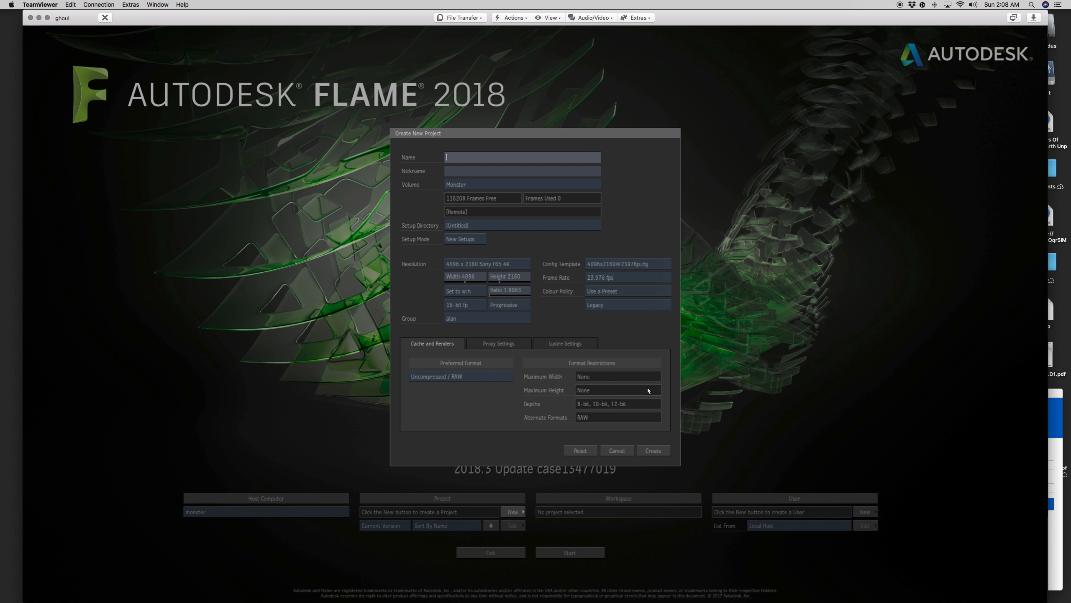
{"action": "type", "text": "test1"}
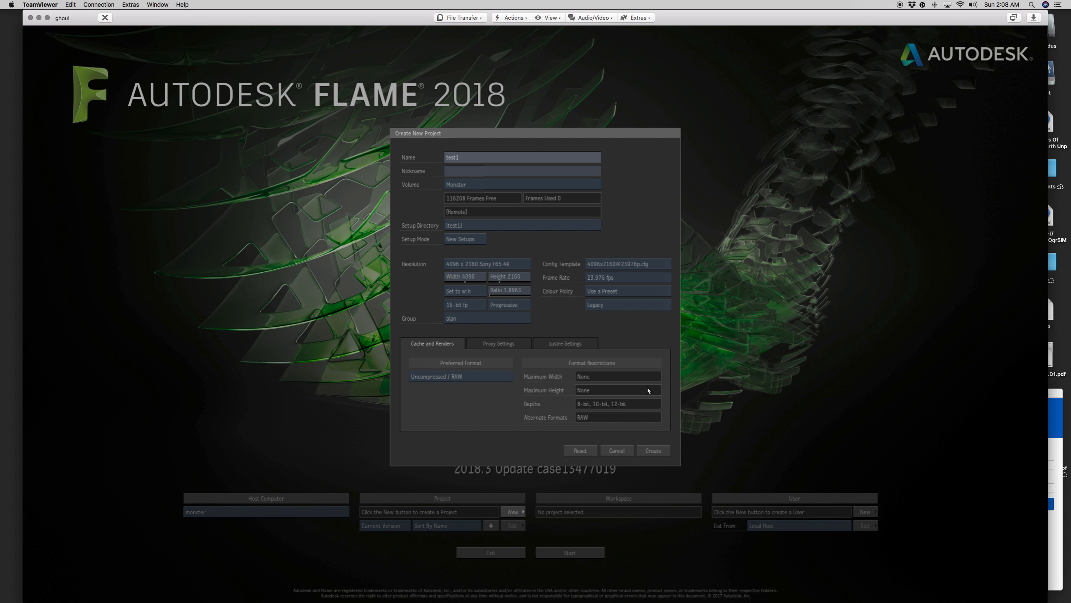
{"action": "left_click", "coordinate": [487, 264]}
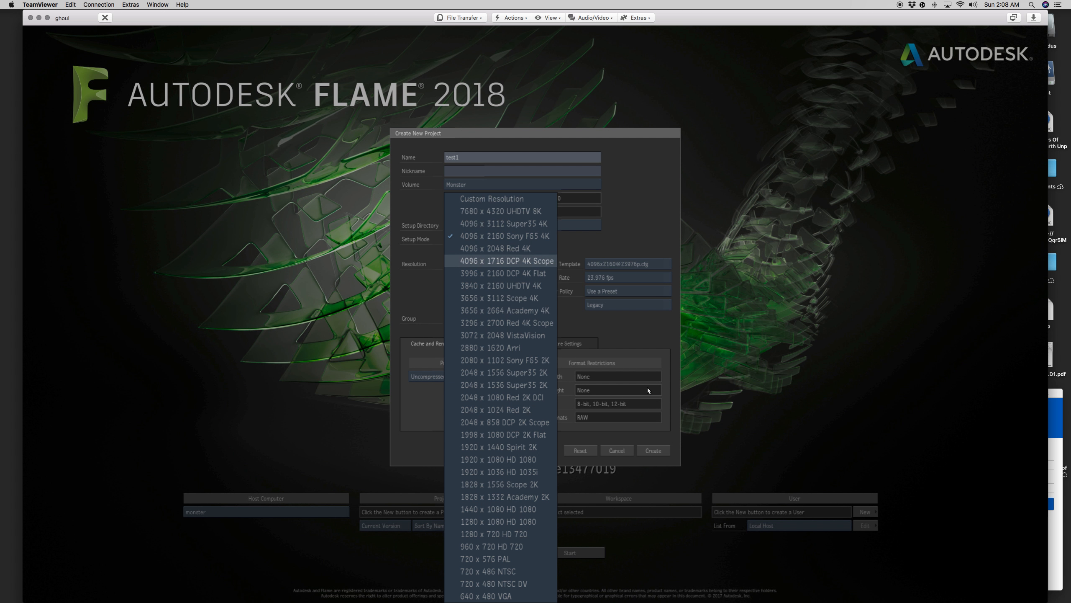
{"action": "left_click", "coordinate": [504, 236]}
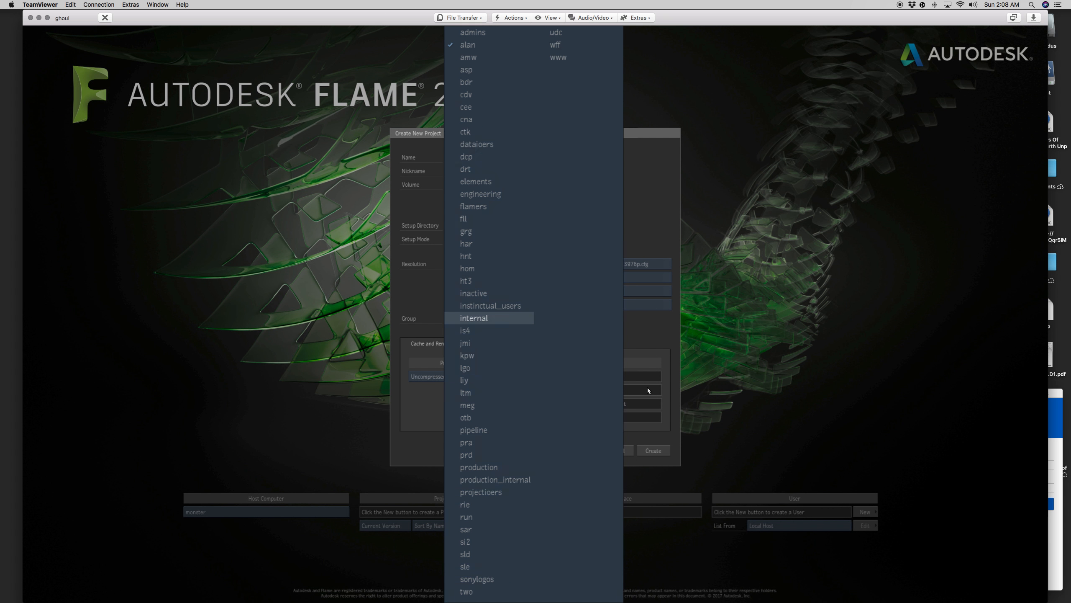
{"action": "left_click", "coordinate": [473, 207]}
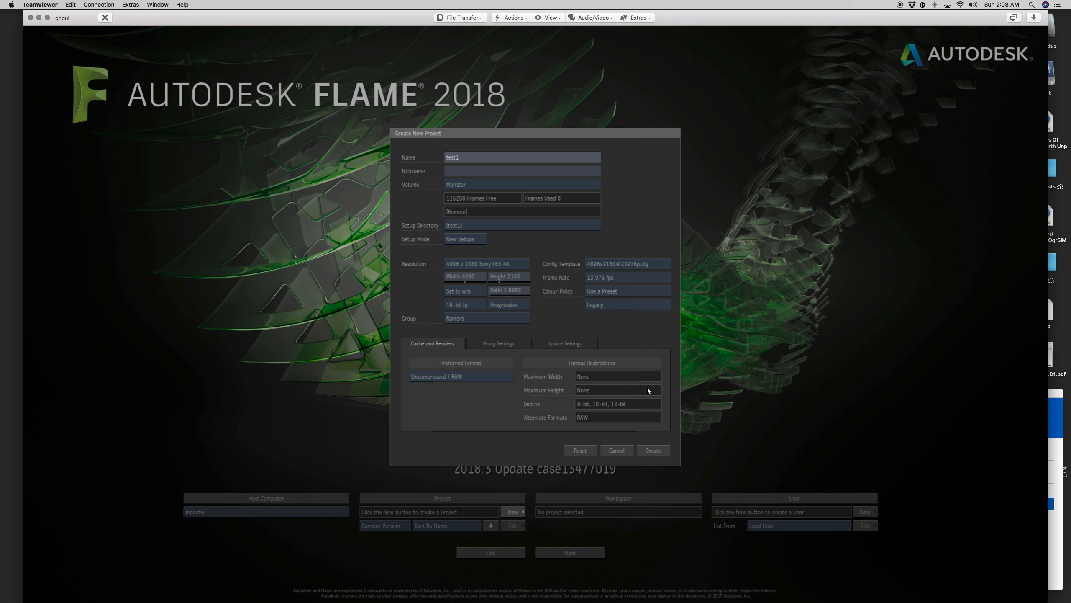
{"action": "left_click", "coordinate": [653, 450]}
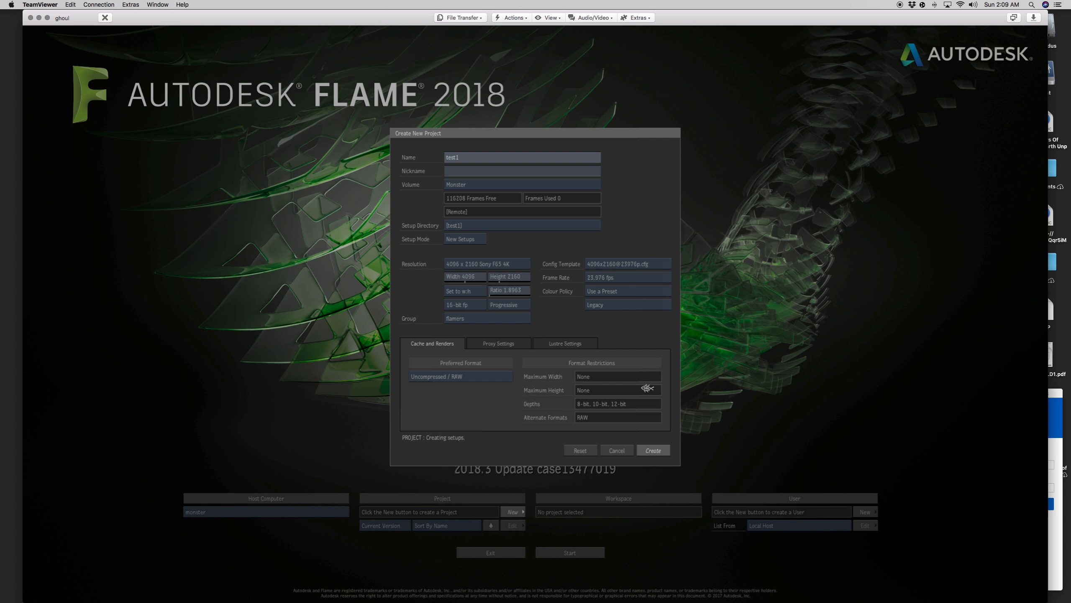
{"action": "left_click", "coordinate": [653, 450]}
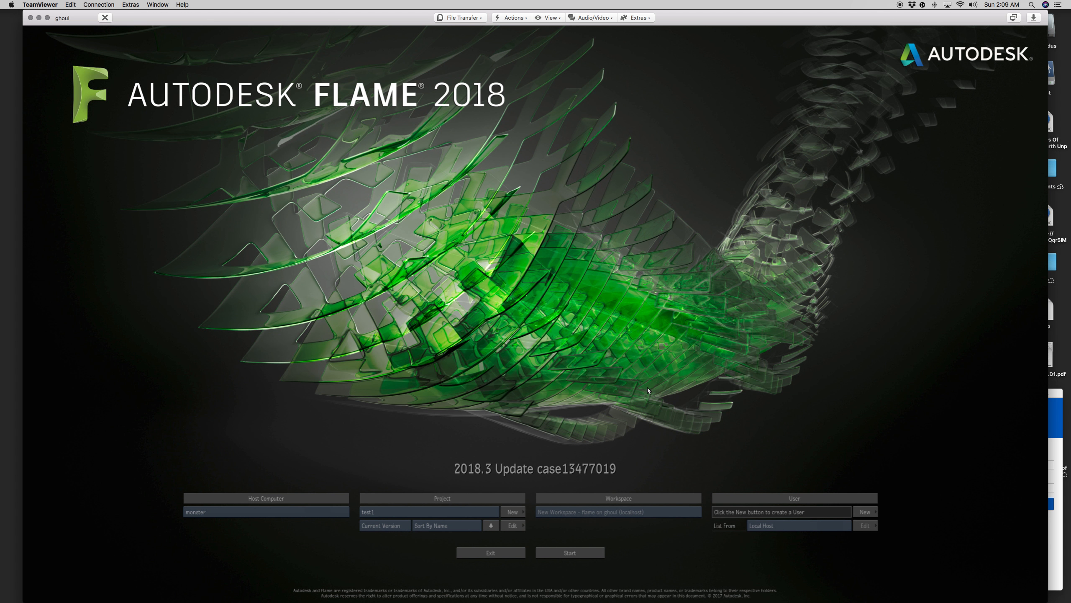
Step: List users from the remote host and create the alan_test user profile there
{"action": "left_click", "coordinate": [798, 524]}
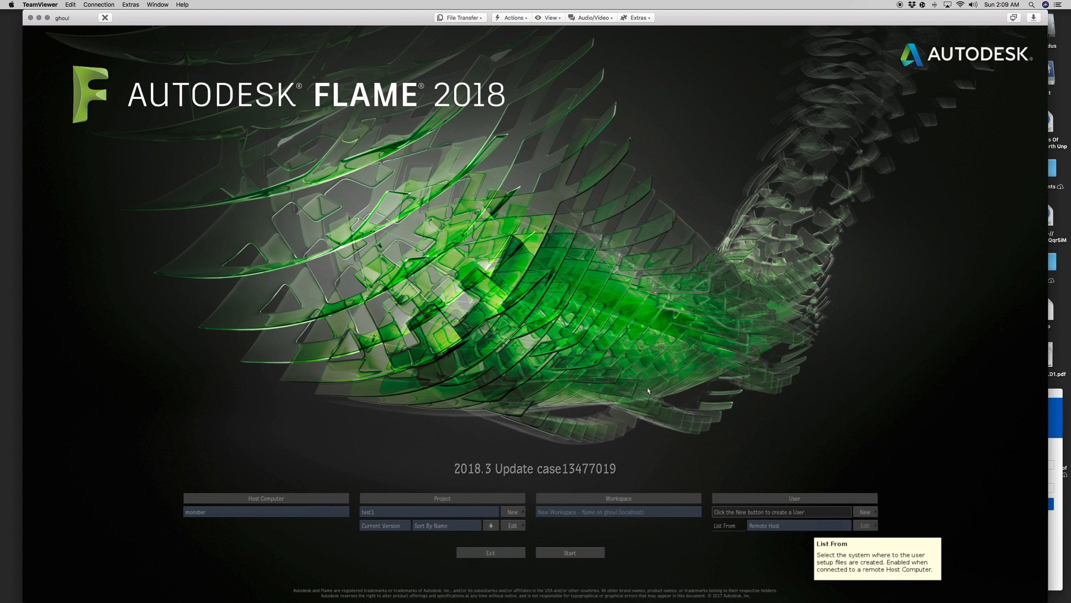
{"action": "left_click", "coordinate": [865, 511]}
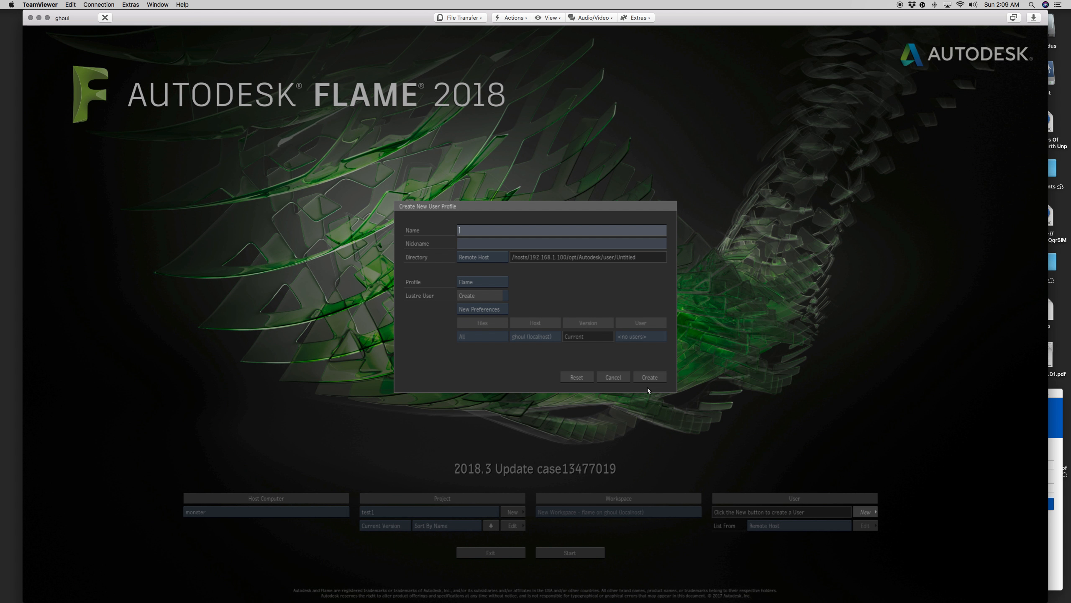
{"action": "type", "text": "alan_test"}
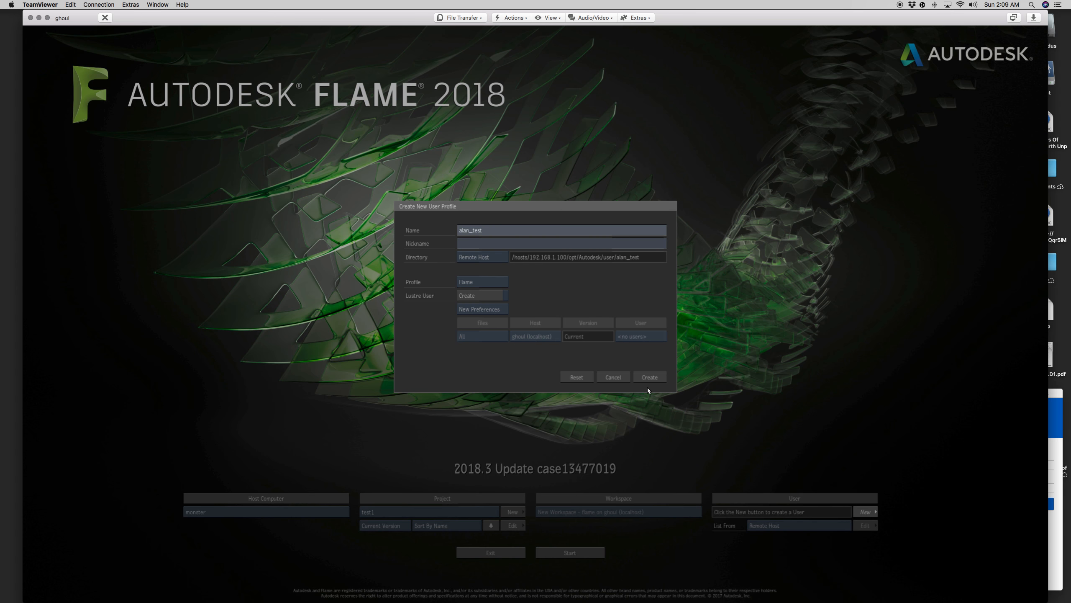
{"action": "left_click", "coordinate": [648, 377]}
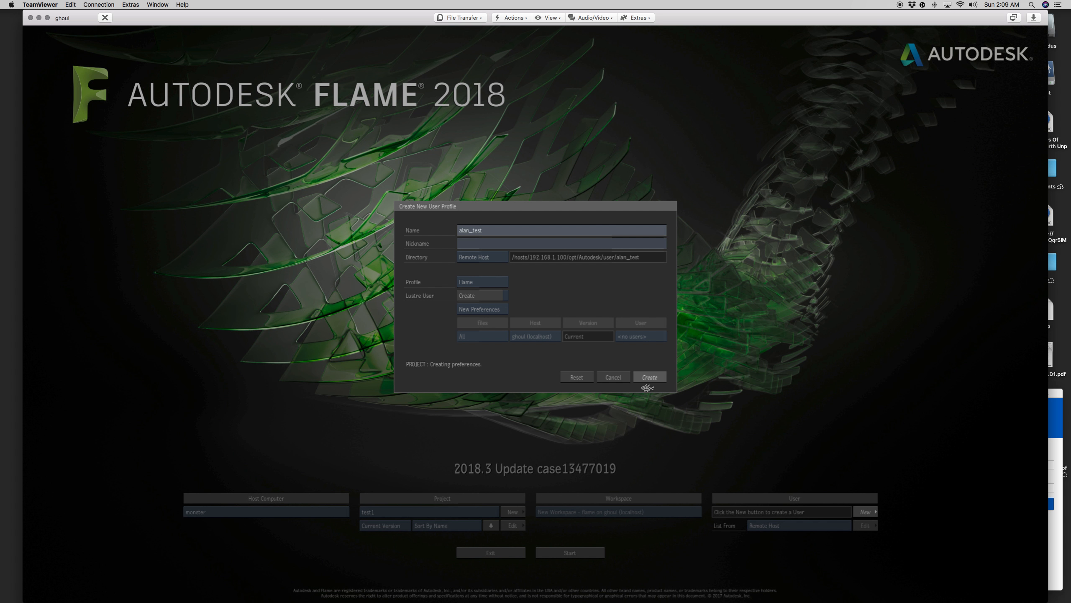
{"action": "left_click", "coordinate": [649, 376]}
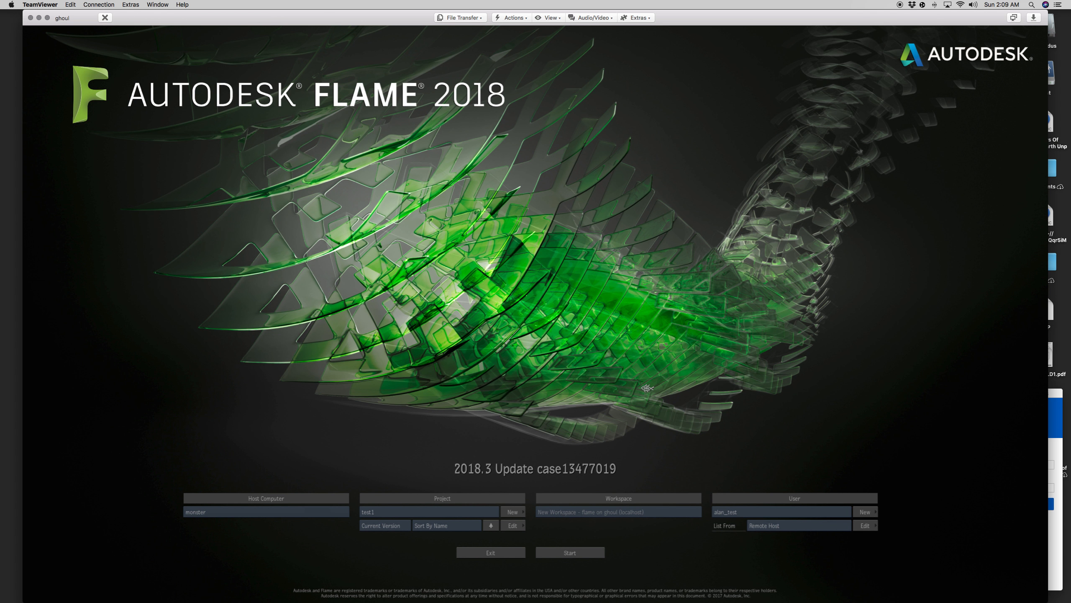
Step: Start the test1 session and add a new colour source clip in the empty reels
{"action": "left_click", "coordinate": [569, 552]}
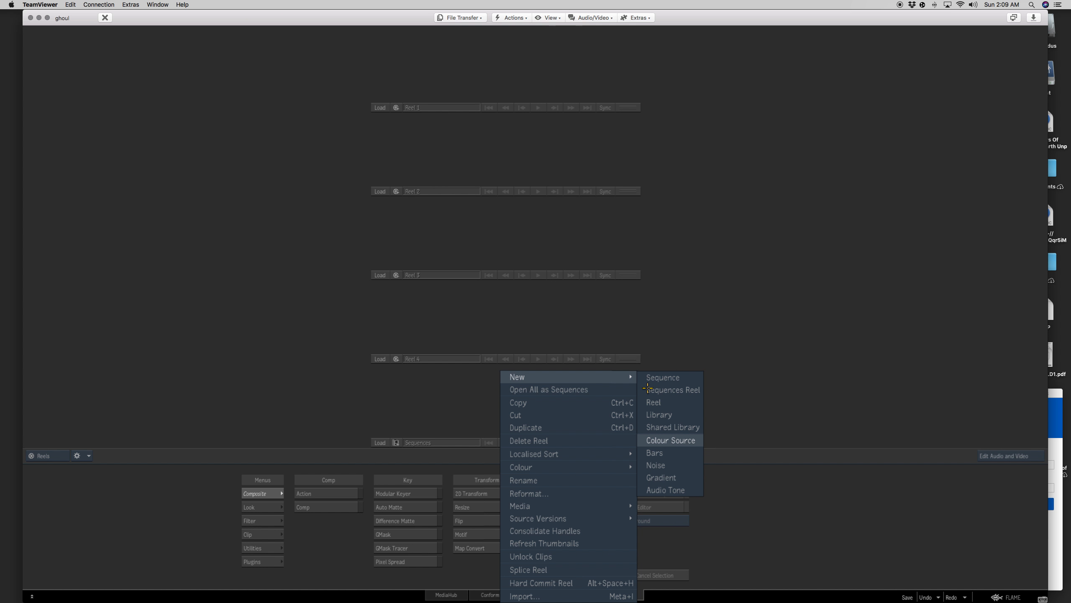
{"action": "left_click", "coordinate": [671, 440]}
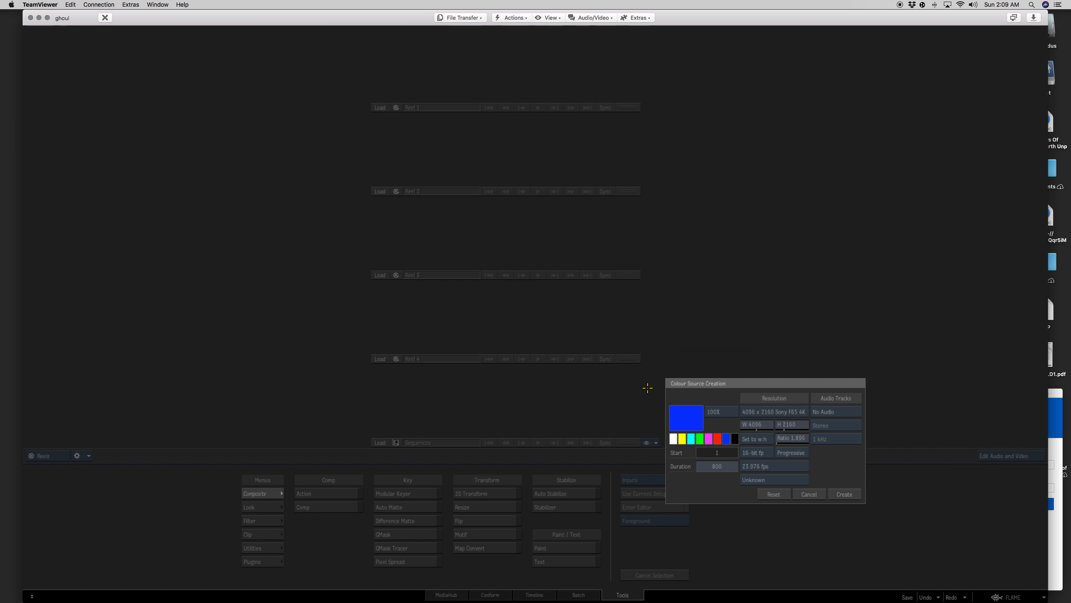
Step: Create the blue 4096x2160, 800-frame colour source and send it to the burn-in tool
{"action": "left_click", "coordinate": [843, 494]}
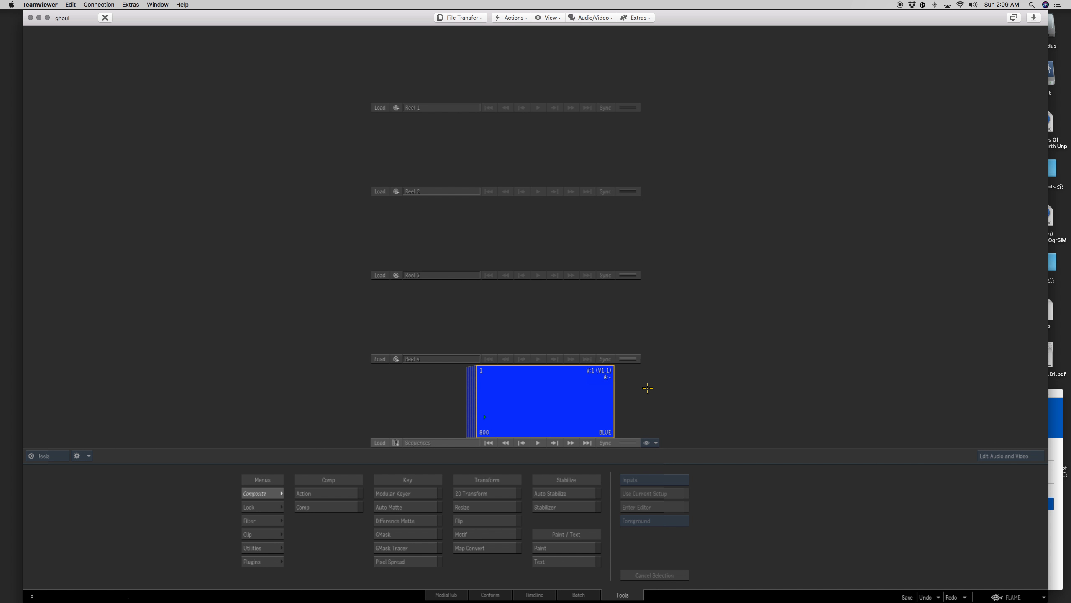
{"action": "right_click", "coordinate": [543, 404]}
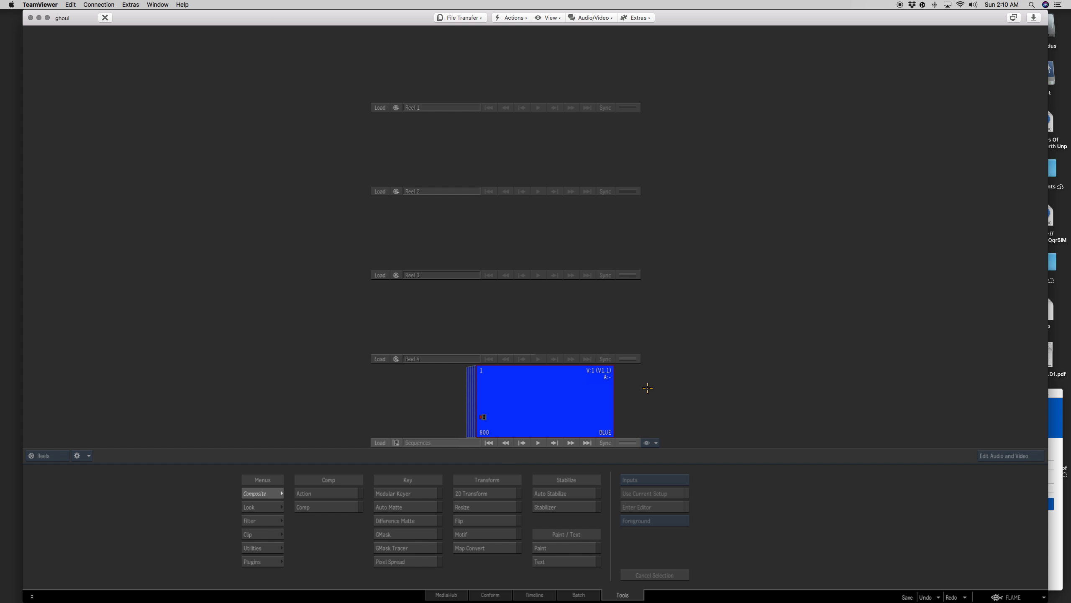
{"action": "left_click", "coordinate": [534, 594]}
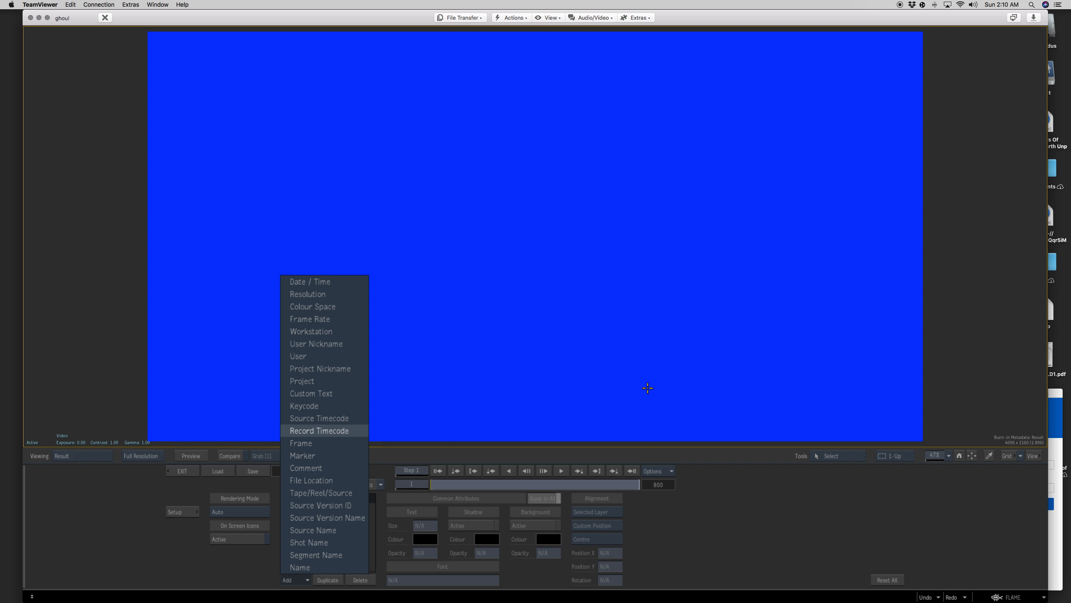
Step: Add a Burn-in Metadata item to the clip and browse the Matchbox shader list
{"action": "left_click", "coordinate": [301, 442]}
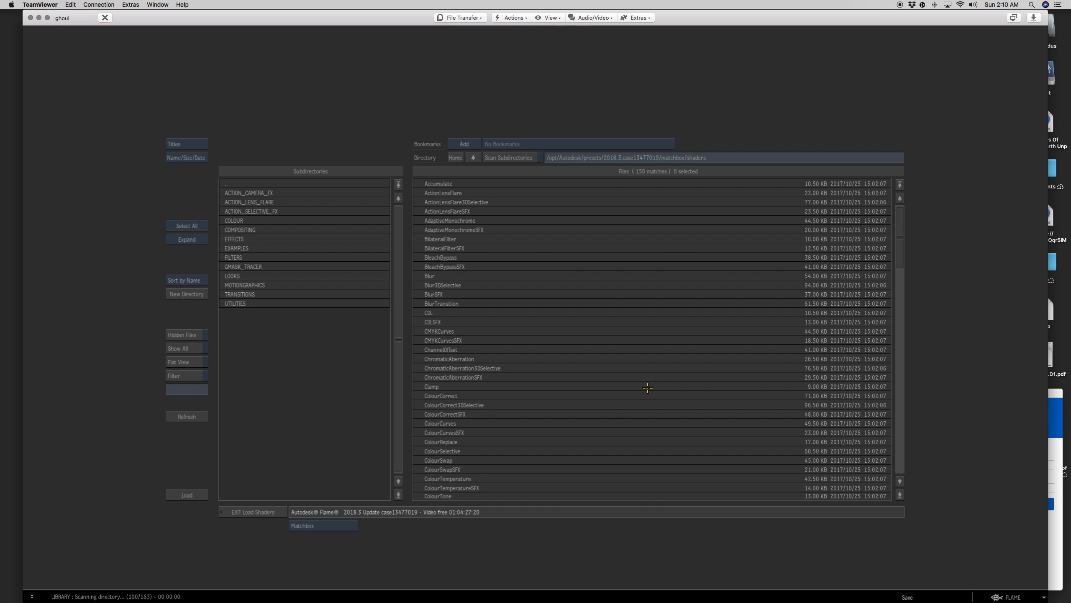
{"action": "scroll", "scroll_direction": "down", "scroll_amount": 3}
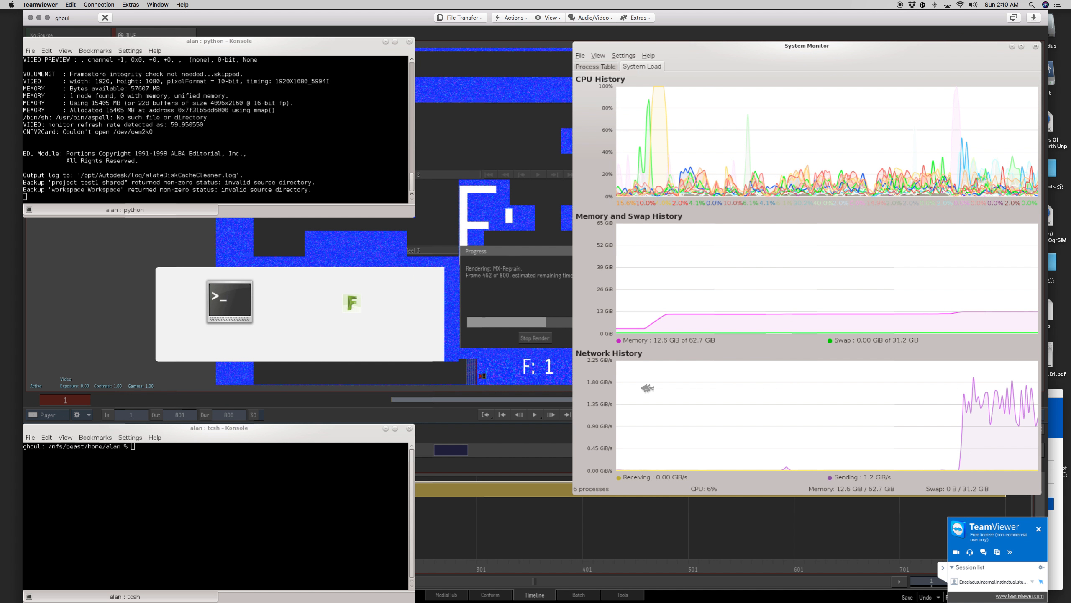
{"action": "mouse_move", "coordinate": [648, 392]}
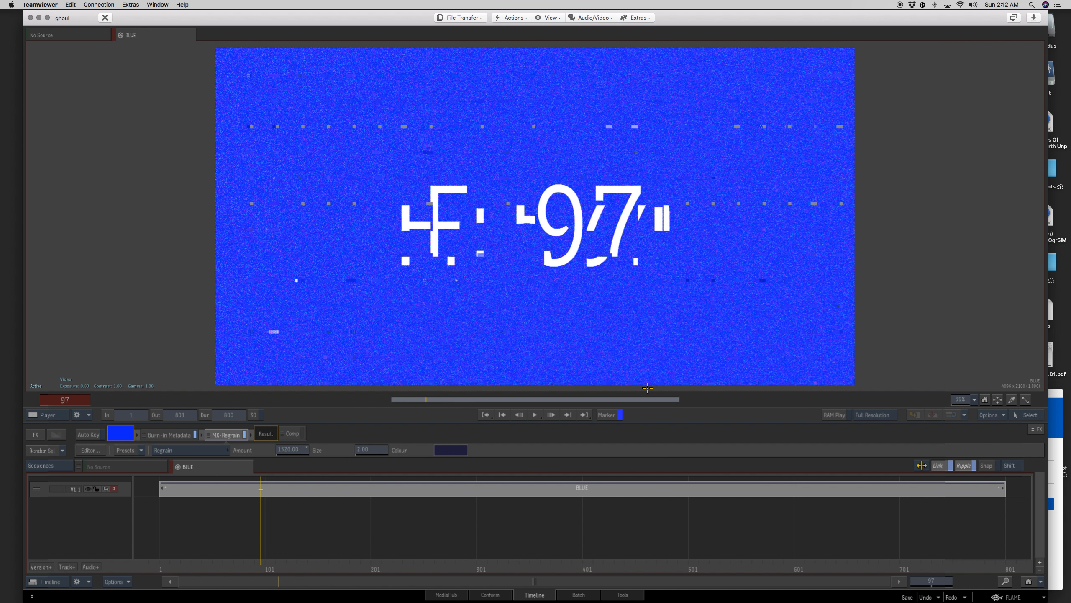
Step: Scrub the rendered clip in the Timeline player to check burn-in and regrain
{"action": "left_click", "coordinate": [1014, 597]}
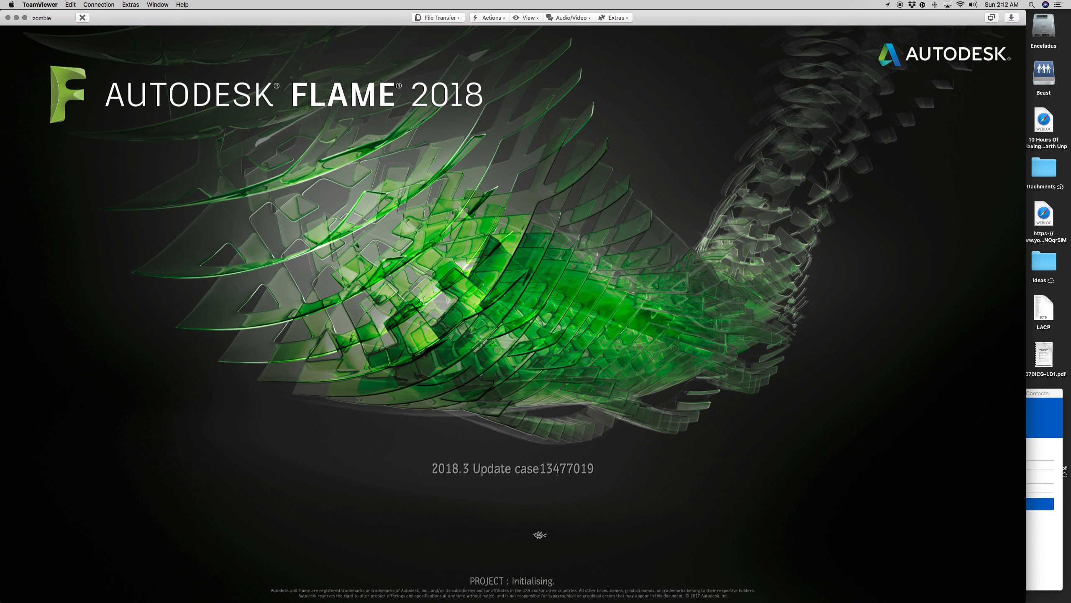
{"action": "mouse_move", "coordinate": [517, 548]}
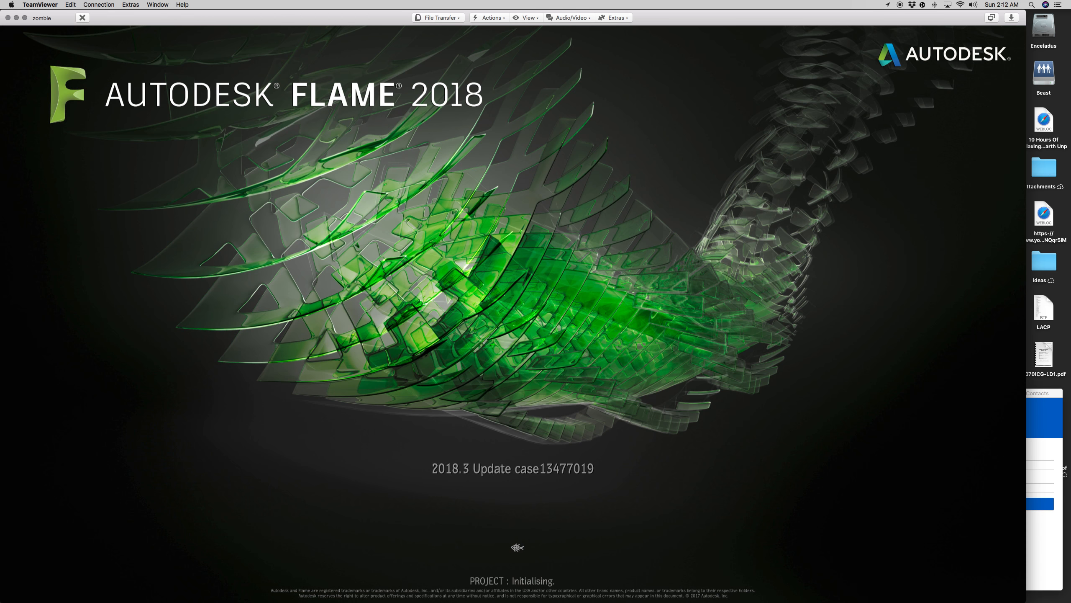
{"action": "mouse_move", "coordinate": [521, 547]}
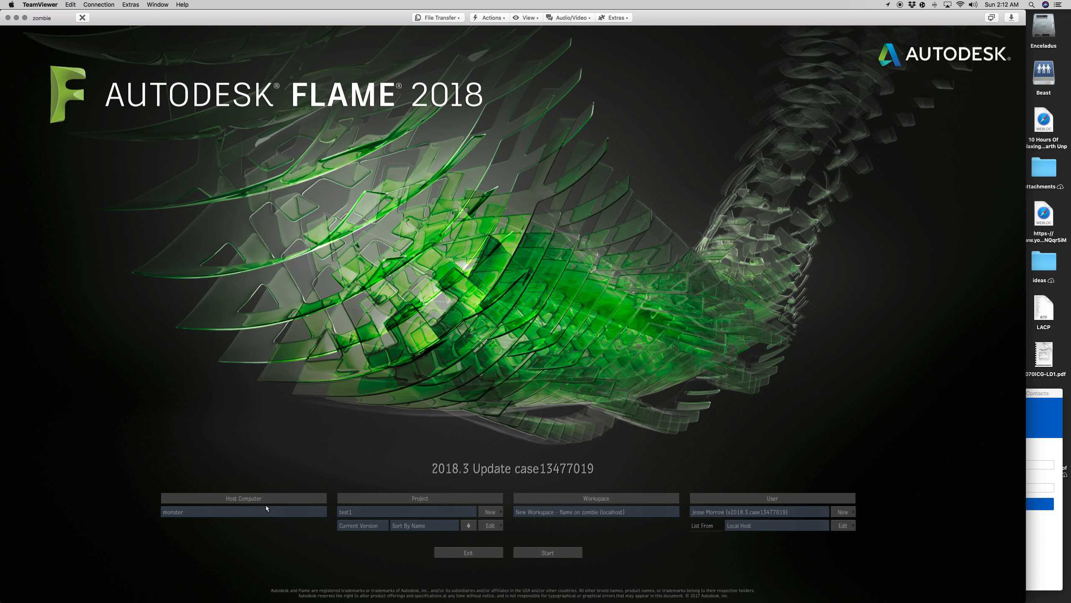
Step: Set host monster and ghoul's flame workspace on zombie's startup screen and start the session
{"action": "left_click", "coordinate": [243, 511]}
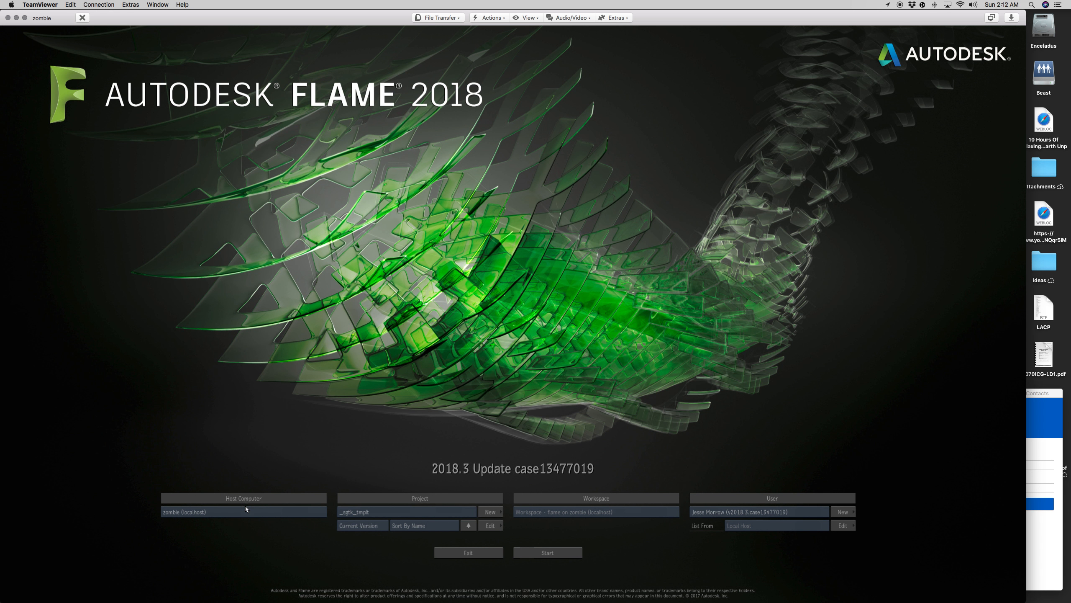
{"action": "left_click", "coordinate": [242, 511]}
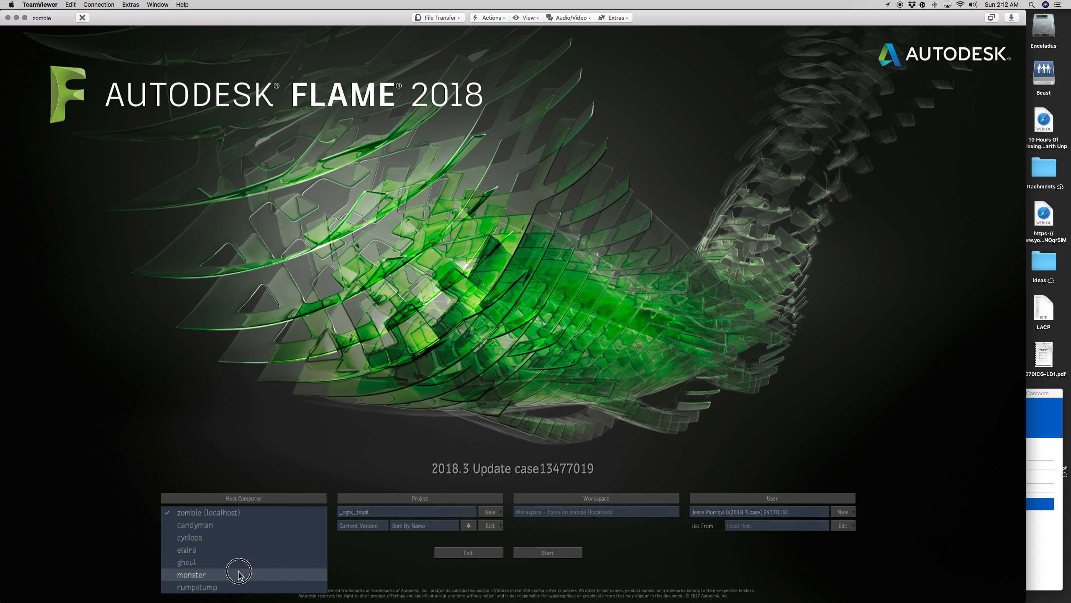
{"action": "left_click", "coordinate": [192, 575]}
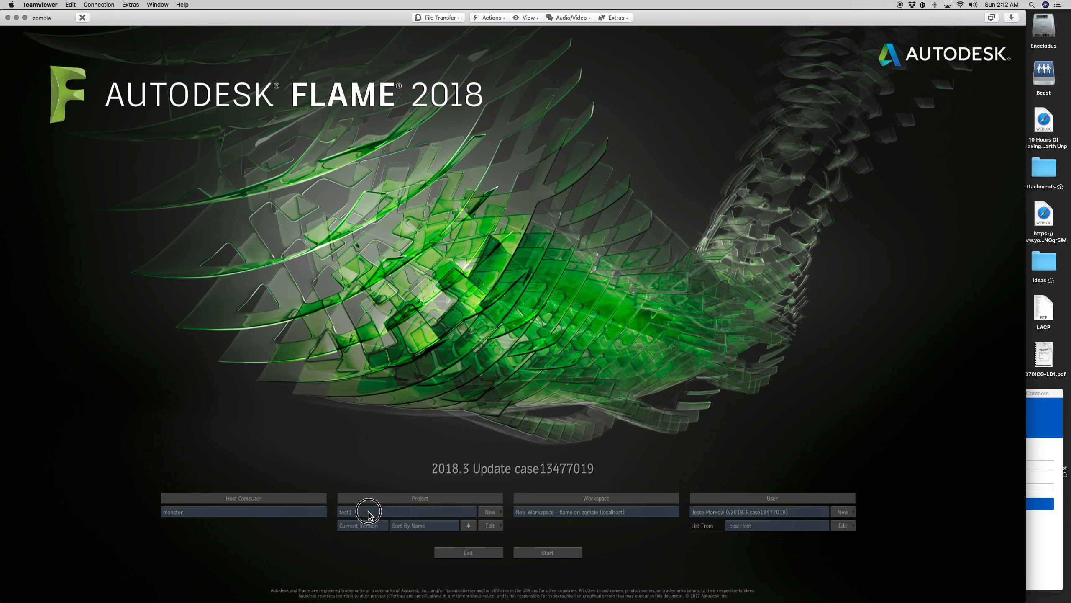
{"action": "mouse_move", "coordinate": [770, 530]}
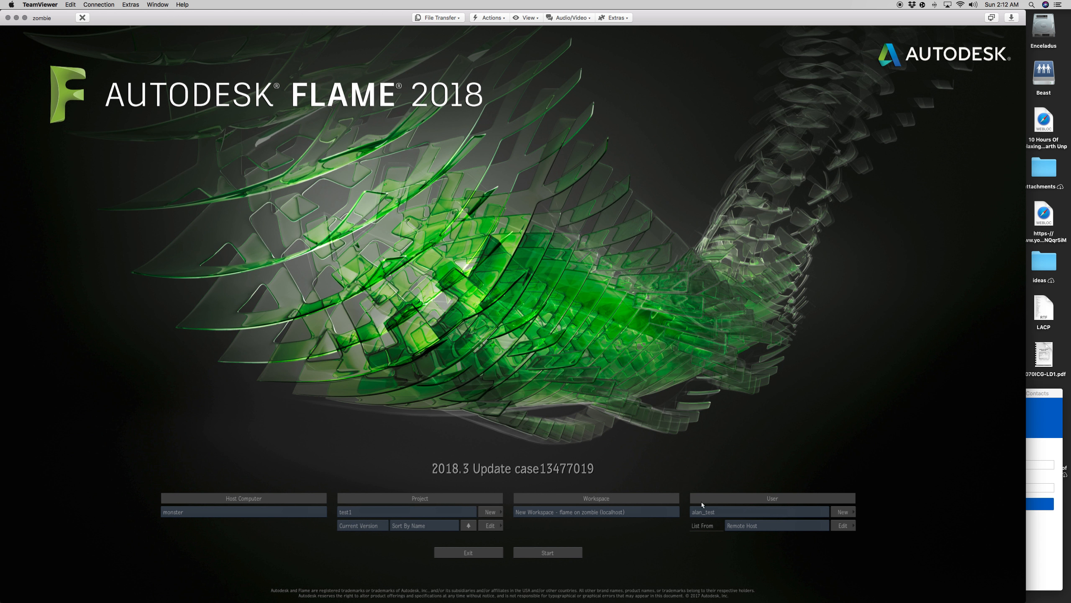
{"action": "mouse_move", "coordinate": [708, 498]}
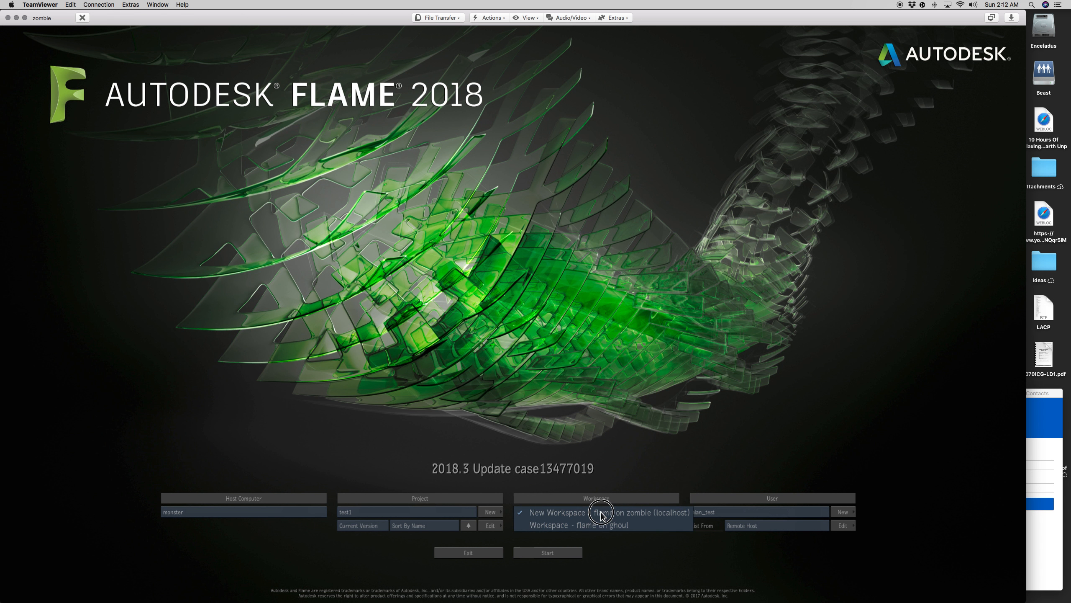
{"action": "left_click", "coordinate": [583, 524]}
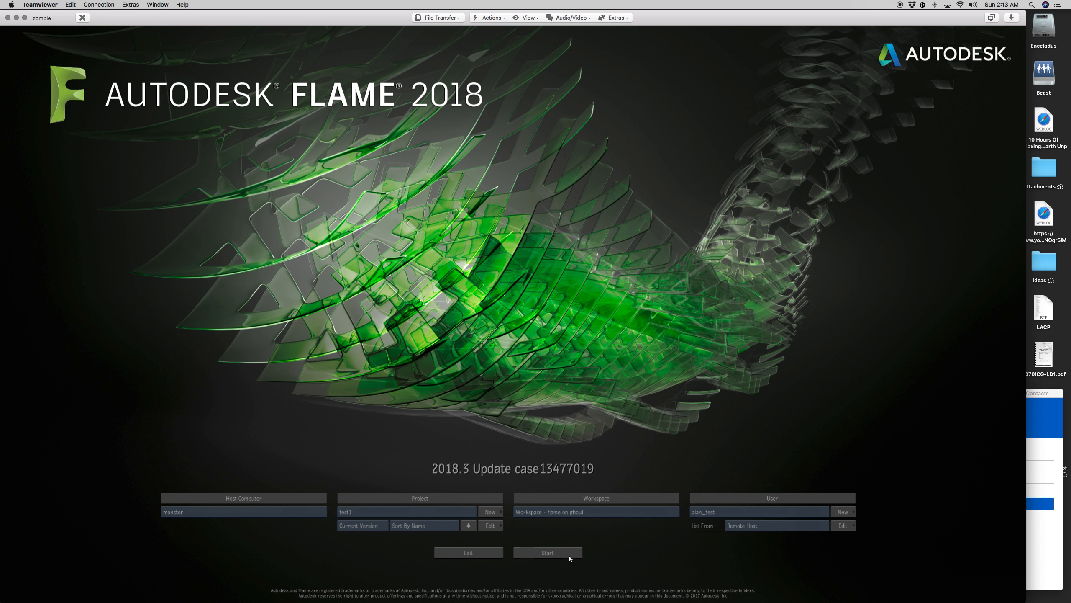
{"action": "left_click", "coordinate": [546, 553]}
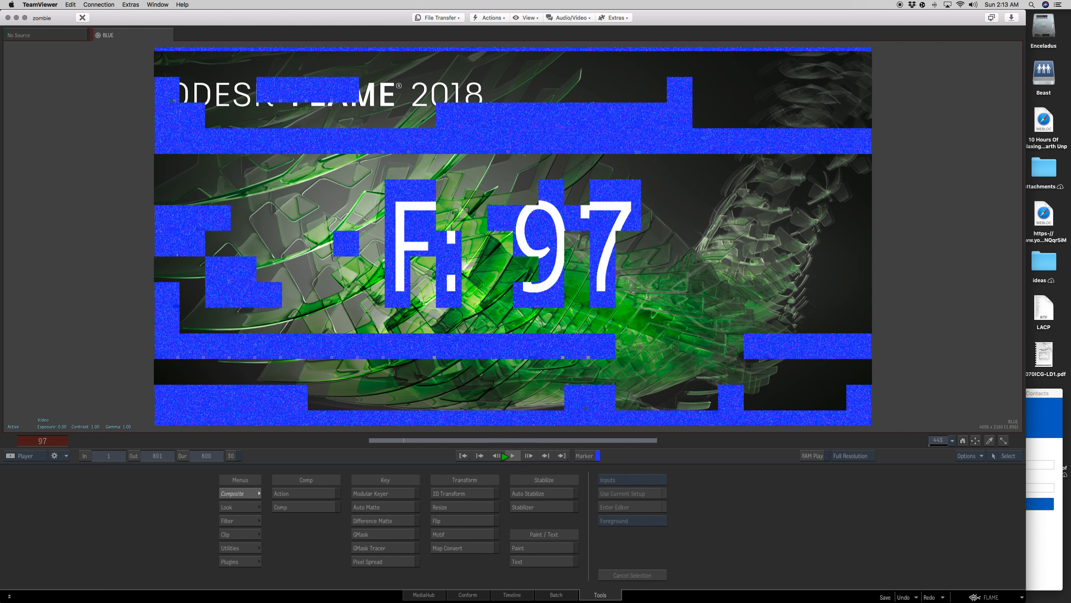
Step: Play and stop the blue clip from the remote frame store, then exit Flame
{"action": "left_click", "coordinate": [512, 455]}
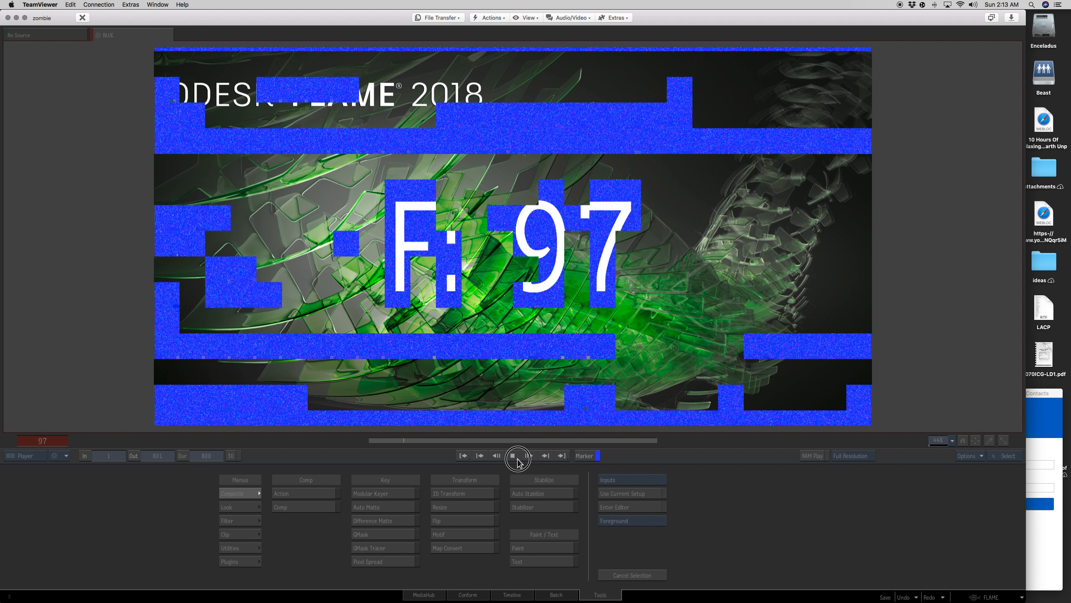
{"action": "left_click", "coordinate": [513, 455]}
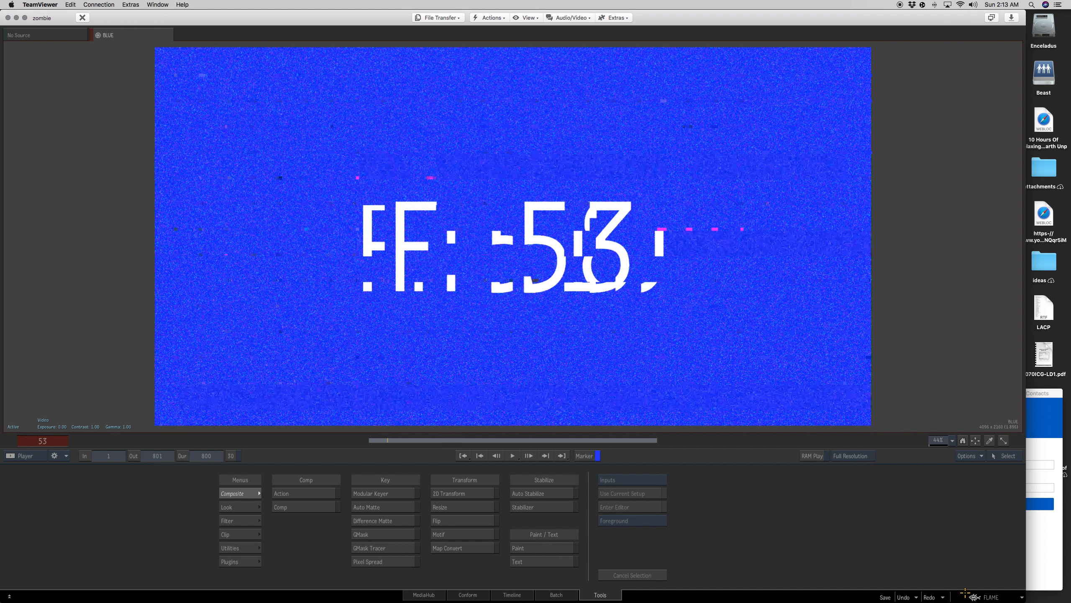
{"action": "left_click", "coordinate": [988, 597]}
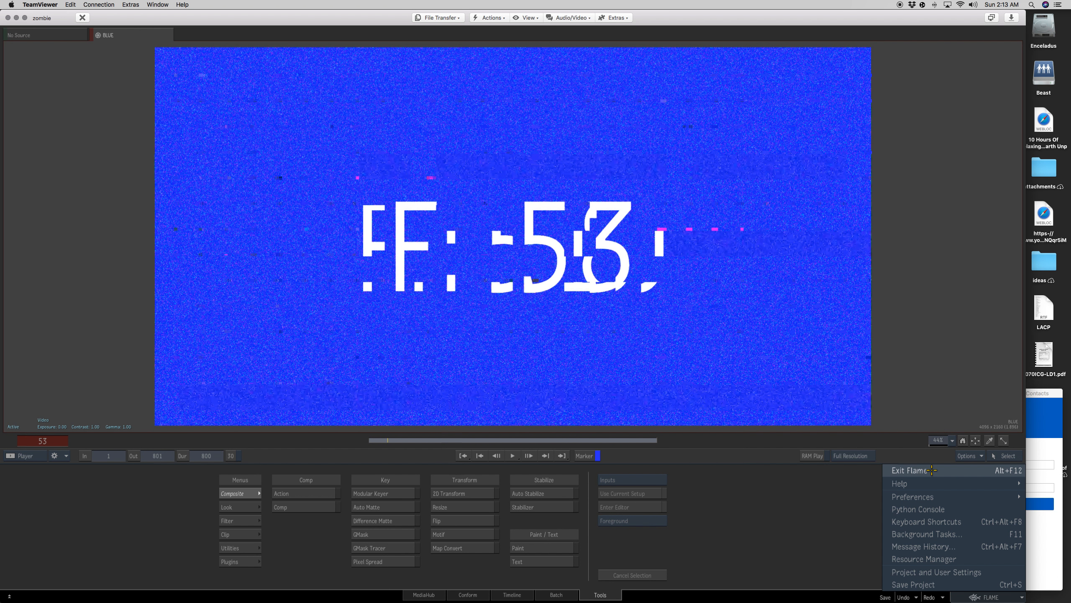
{"action": "left_click", "coordinate": [912, 471]}
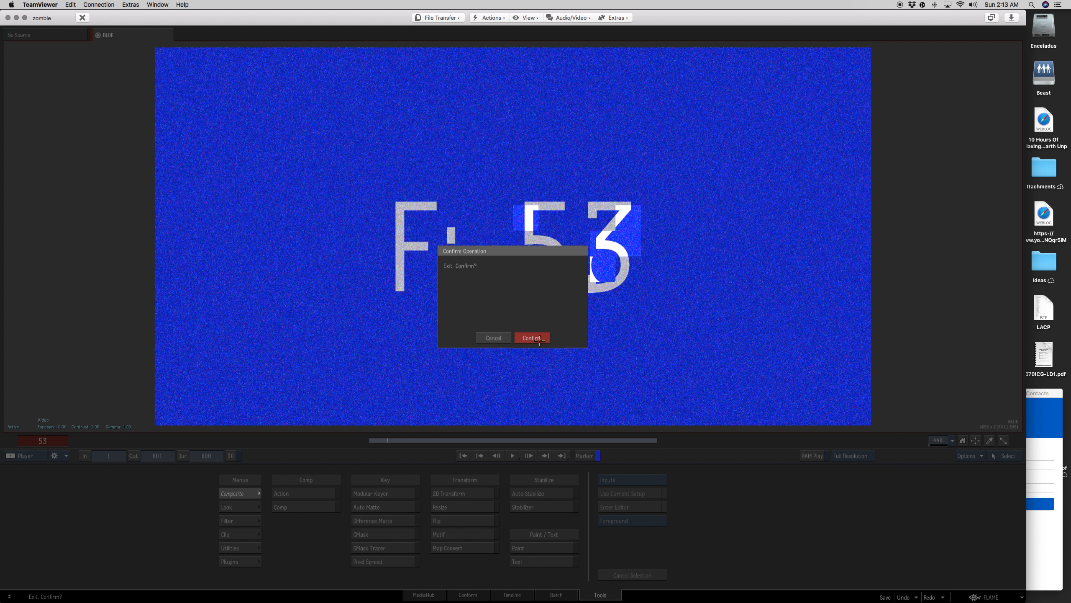
Step: Confirm the Exit dialog so Flame quits and the ghoul Terminal shell returns
{"action": "left_click", "coordinate": [532, 337]}
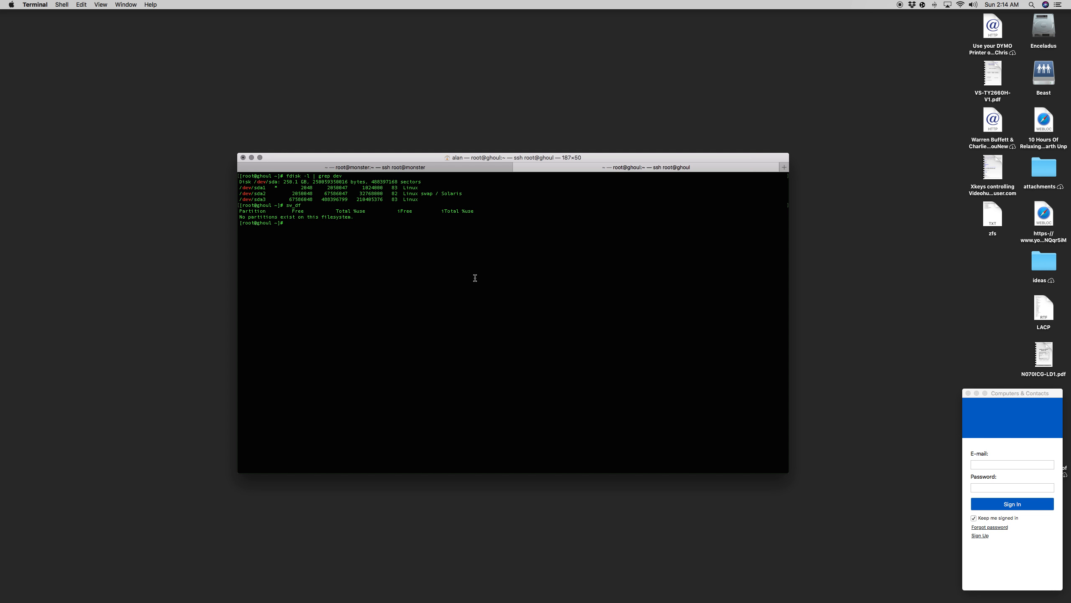
Step: Move into /opt/Autodesk on ghoul and list it plainly and in long format (ls -l)
{"action": "type", "text": "cd /opt/Autodesk/"}
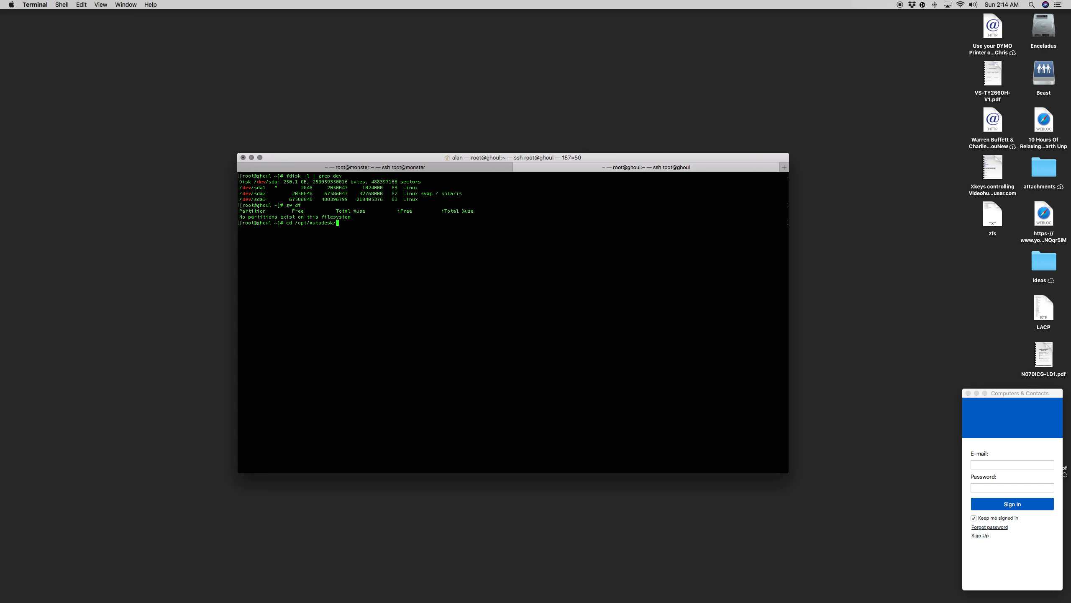
{"action": "type", "text": "ls"}
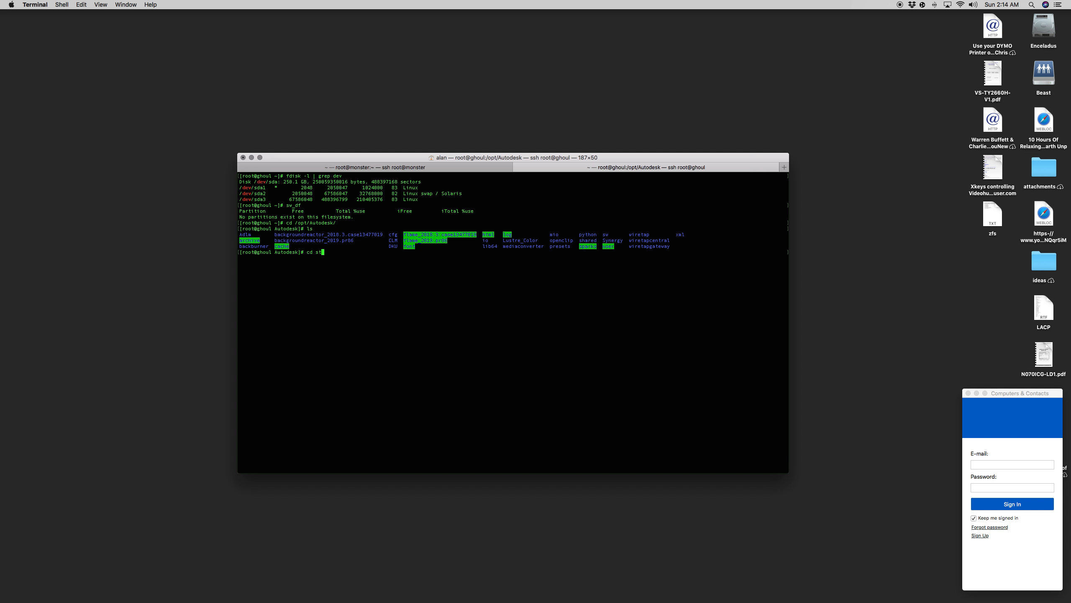
{"action": "type", "text": "ls -l"}
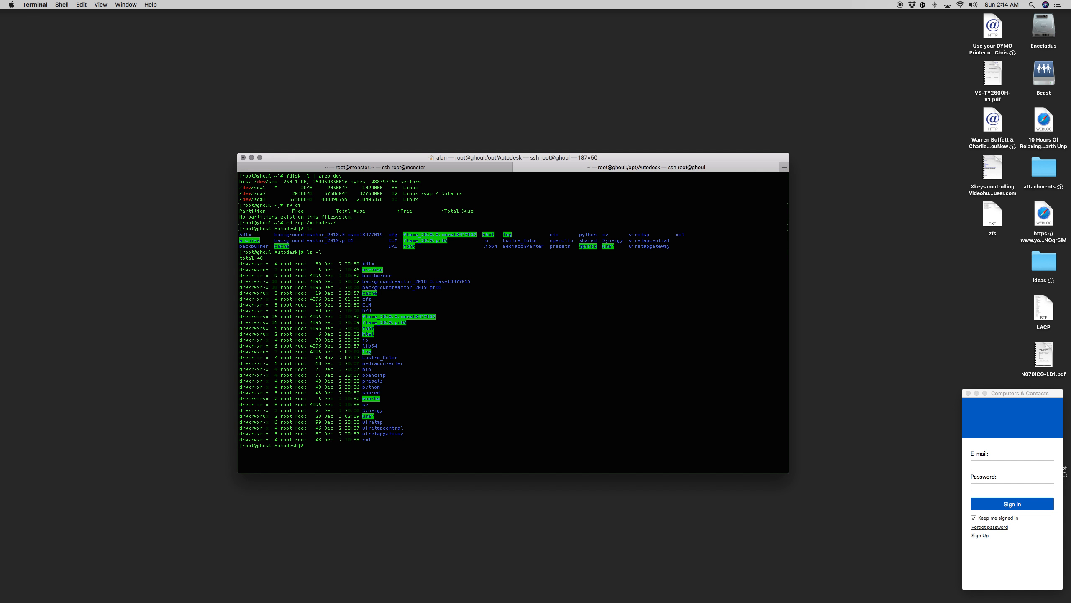
Step: Begin changing into a clip folder under /opt/Autodesk
{"action": "type", "text": "cd f"}
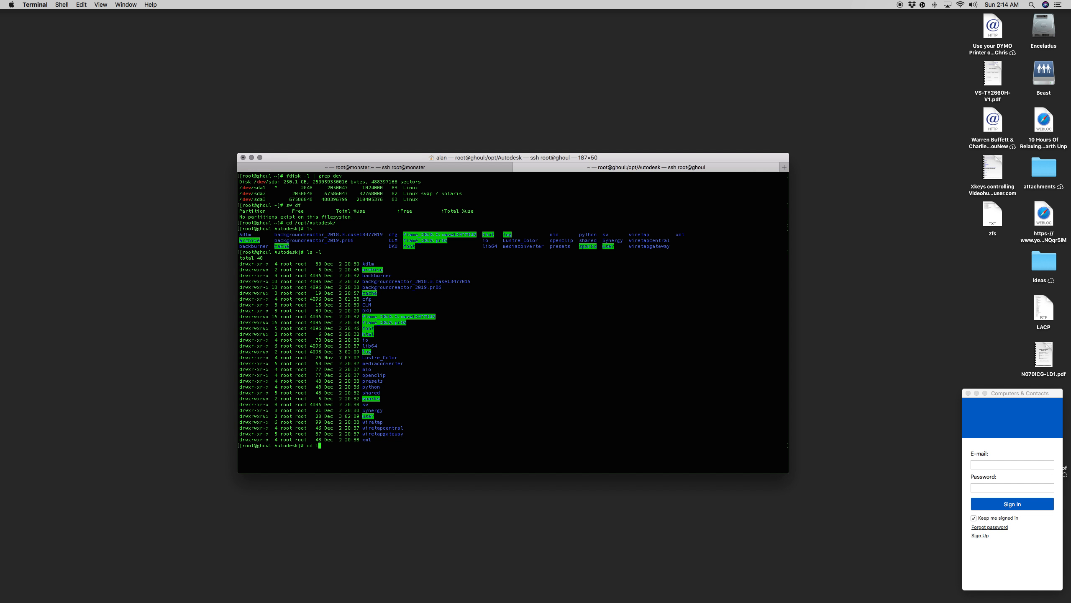
{"action": "type", "text": "clip"}
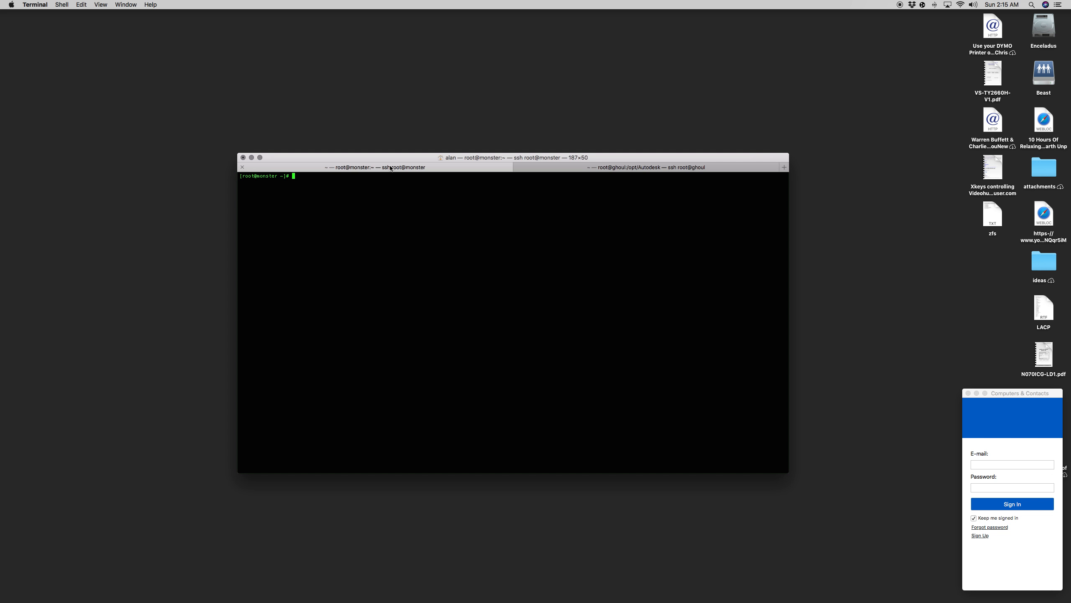
Step: Change into /opt on monster on the way to the Autodesk install folder
{"action": "type", "text": "cd /opt/Autodesk/"}
{"action": "type", "text": "ls"}
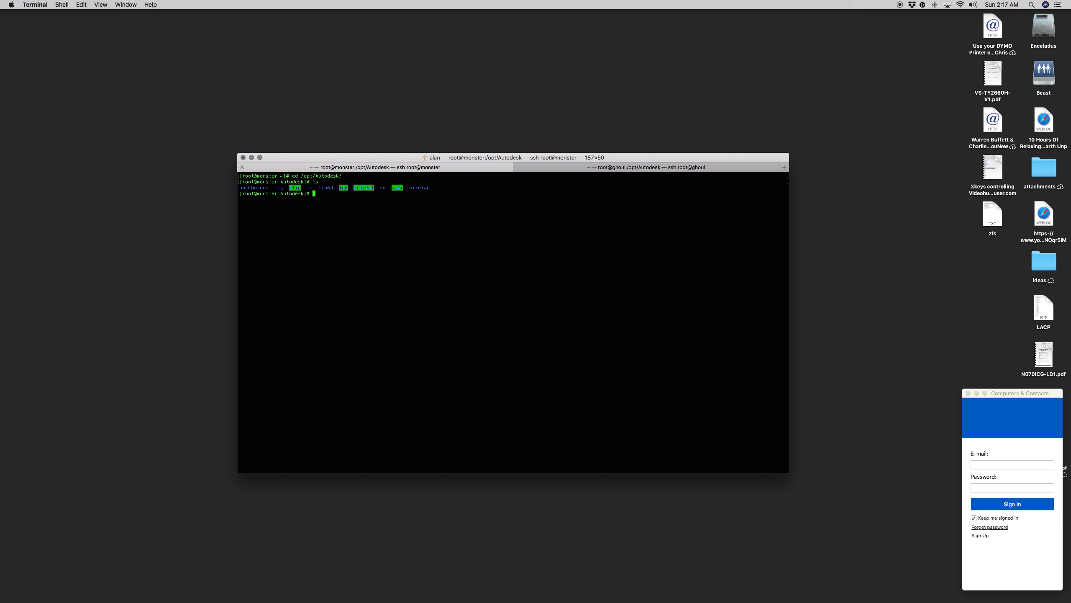
Step: Enter the sw folder, run ./sw_df for partition free space, then move into tools/
{"action": "type", "text": "cd sw/"}
{"action": "type", "text": "ls"}
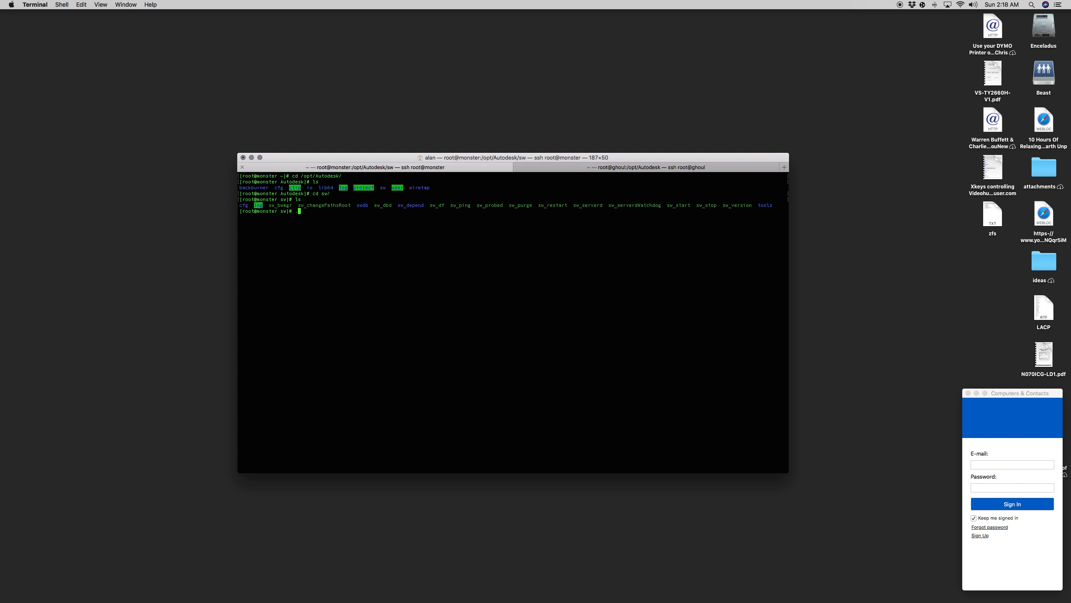
{"action": "type", "text": "./sw_df"}
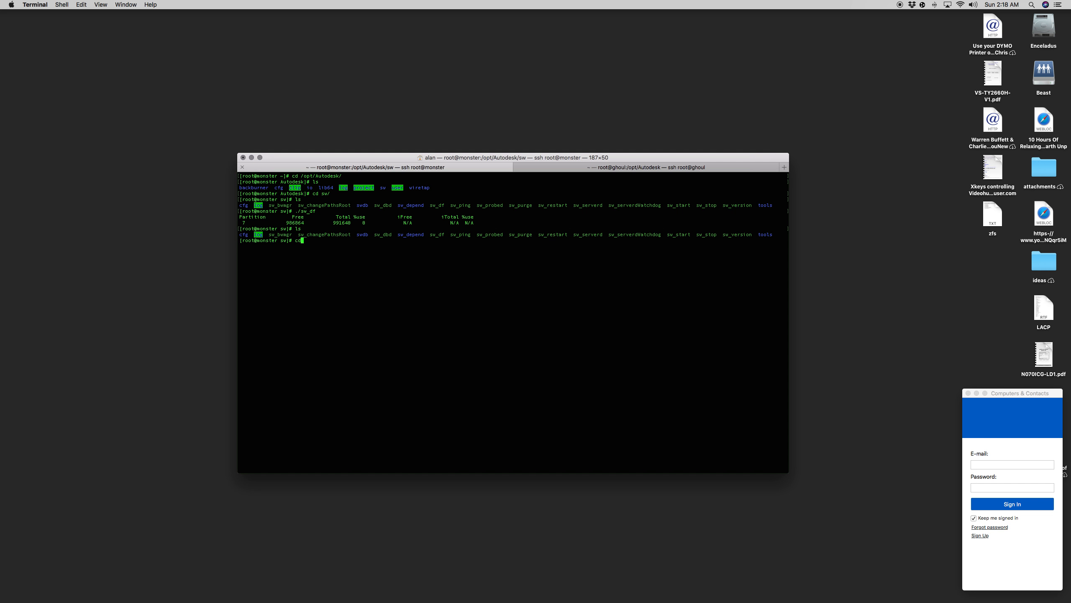
{"action": "type", "text": "cd tools/"}
{"action": "type", "text": "./sw_io_perf_tool"}
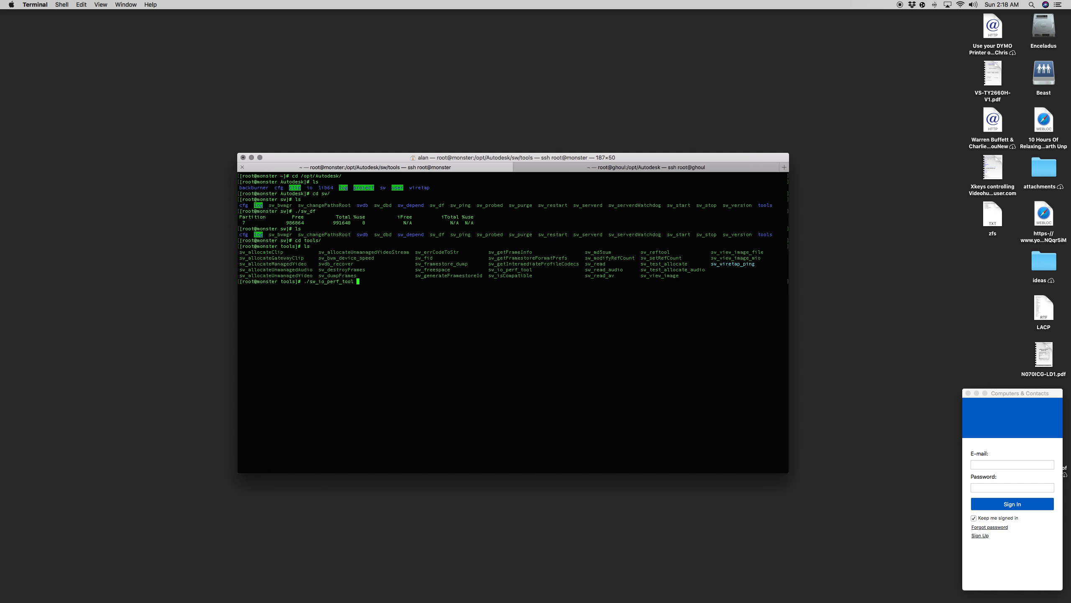
Step: Run sw_io_perf_tool read test on partition 7 for HDTV frames, then cancel it
{"action": "type", "text": "-p7"}
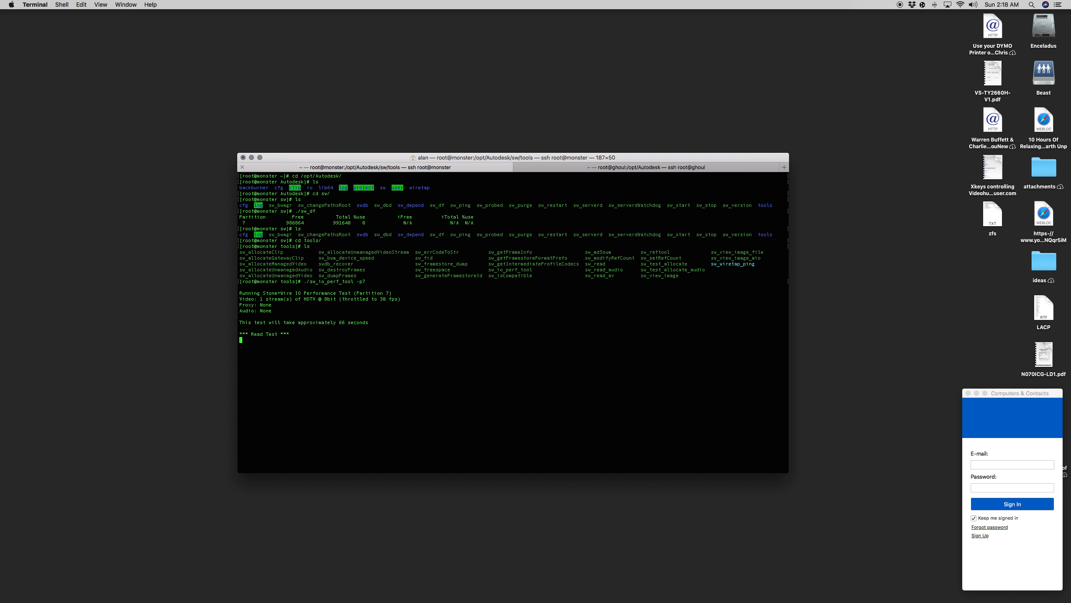
{"action": "key", "text": "ctrl+c"}
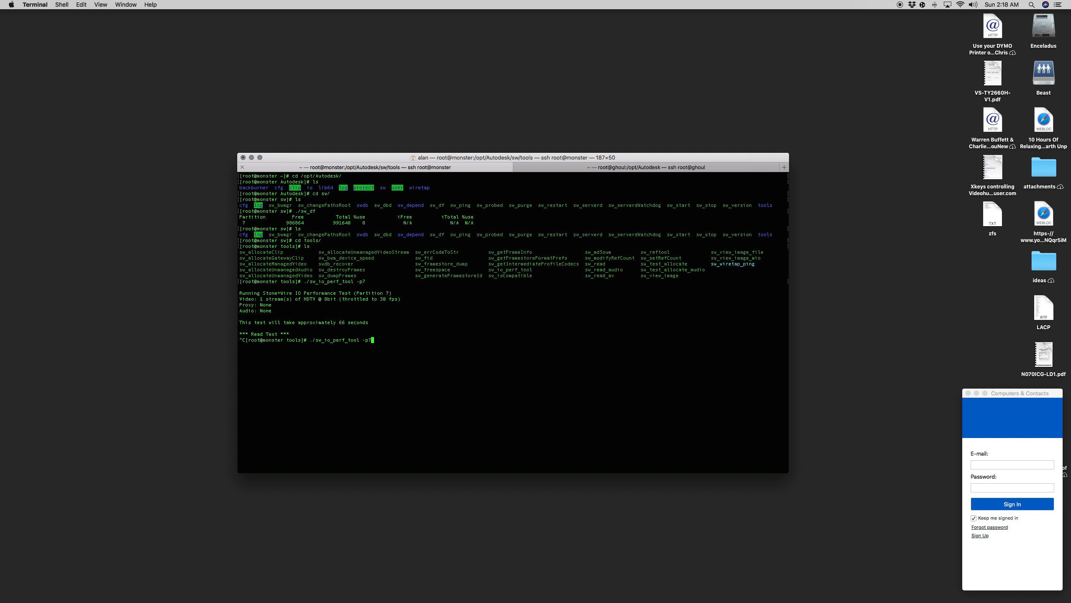
Step: Rerun the read test with -fFILM4K -d16fp -p7 -2 for unthrottled FILM 4K 16-bit frames
{"action": "type", "text": "-2"}
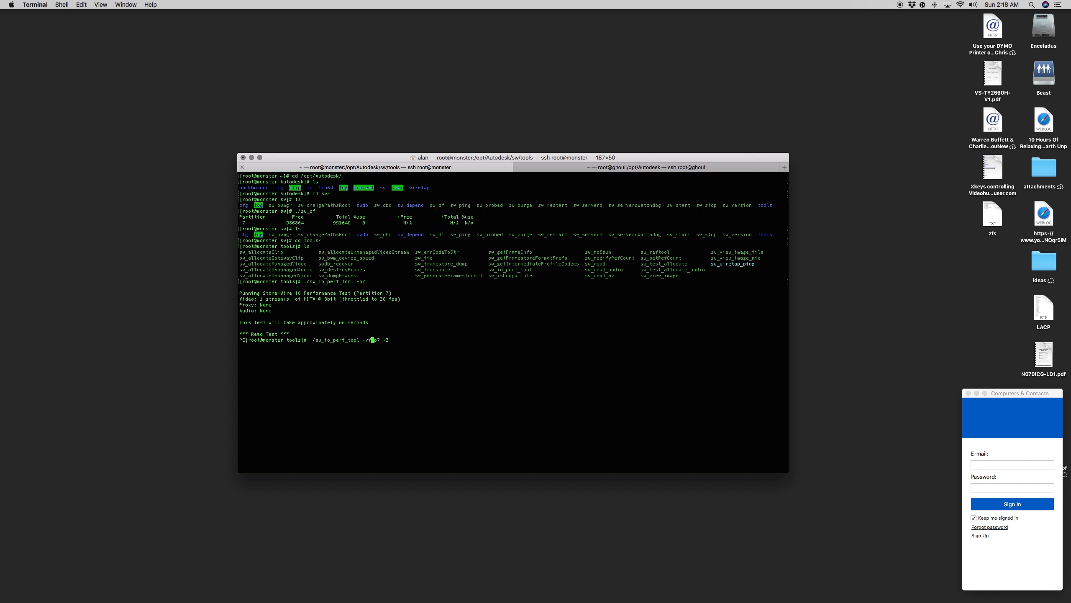
{"action": "type", "text": "ILM4K -d16fp"}
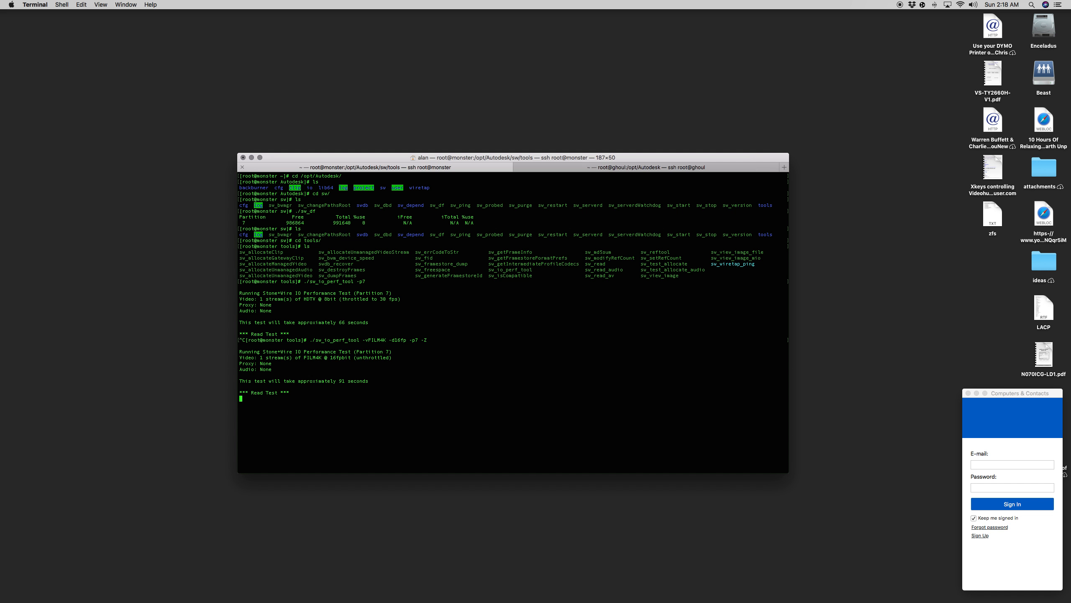
{"action": "mouse_move", "coordinate": [494, 134]}
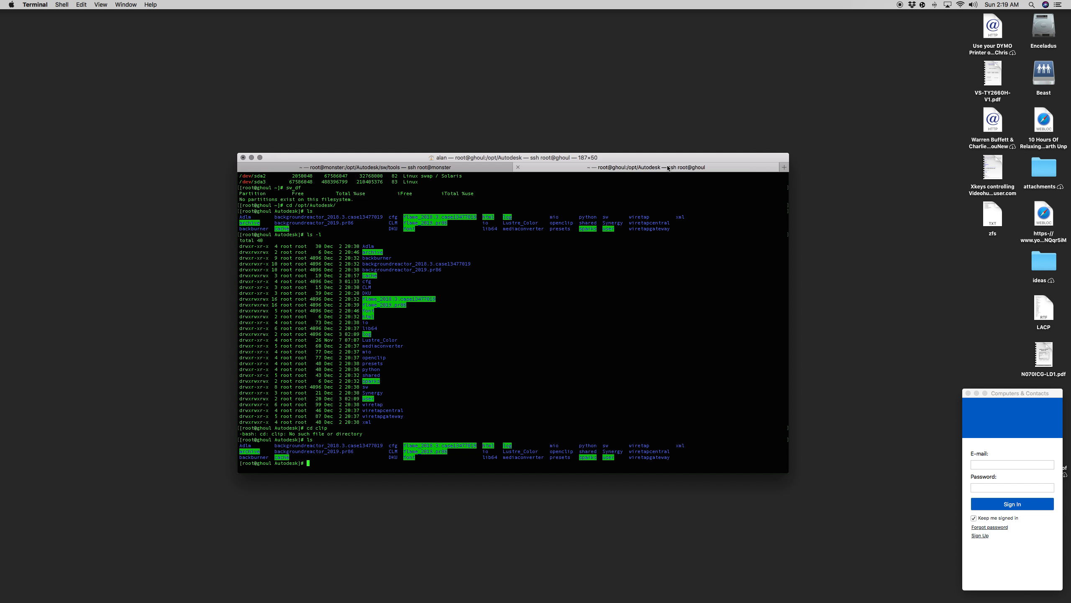
Step: Start an fdisk -l command to list ghoul's disk partitions
{"action": "type", "text": "fdisk -l | grep dev"}
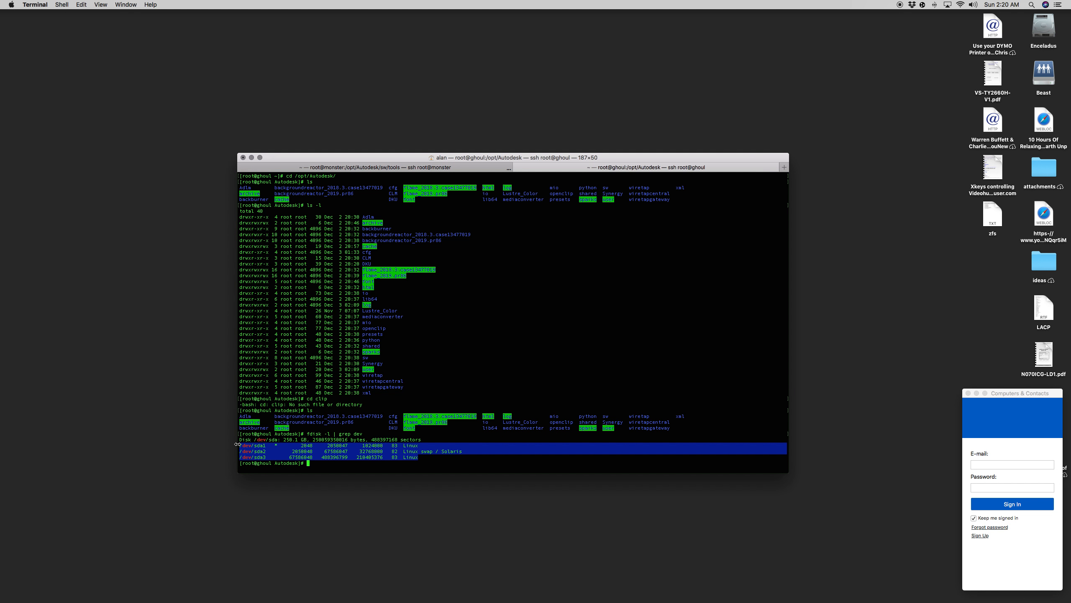
Step: Run ip a to show ghoul's network interfaces and addresses
{"action": "type", "text": "ip a"}
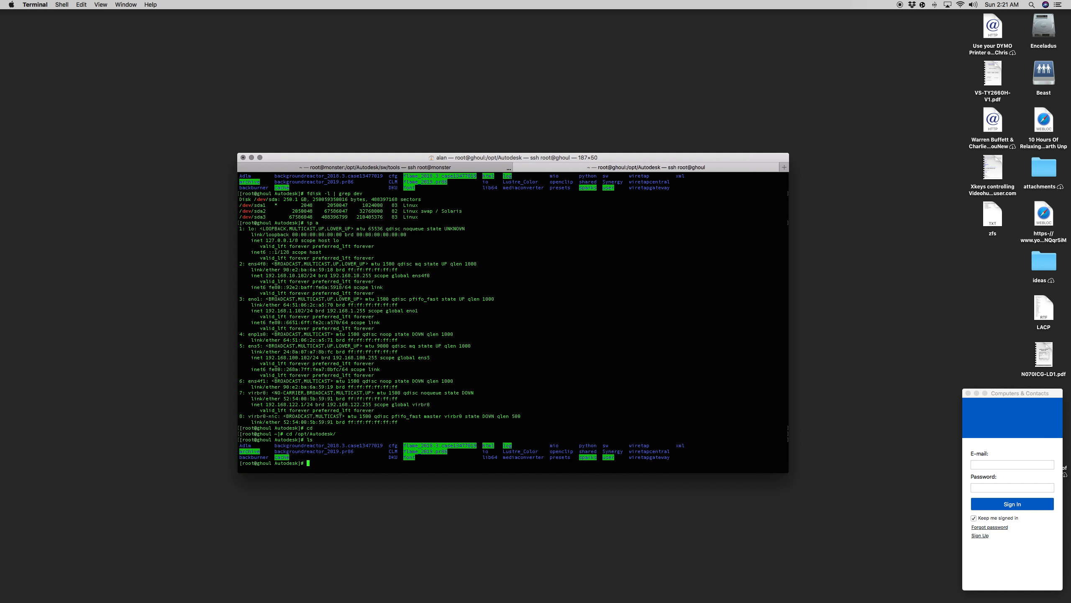
Step: Begin typing a new cd command at ghoul's root prompt
{"action": "type", "text": "cd"}
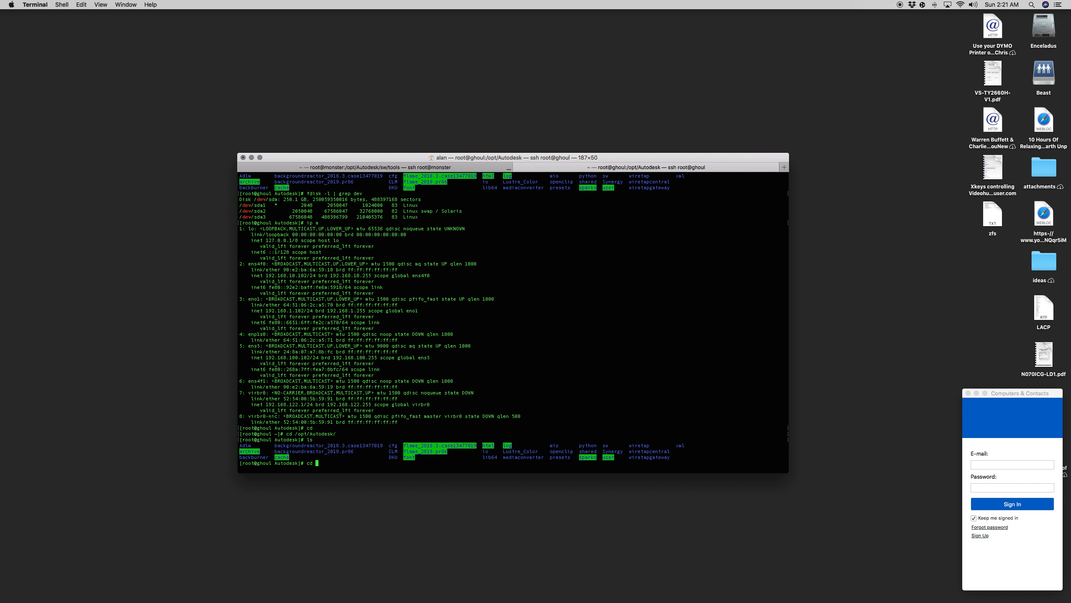